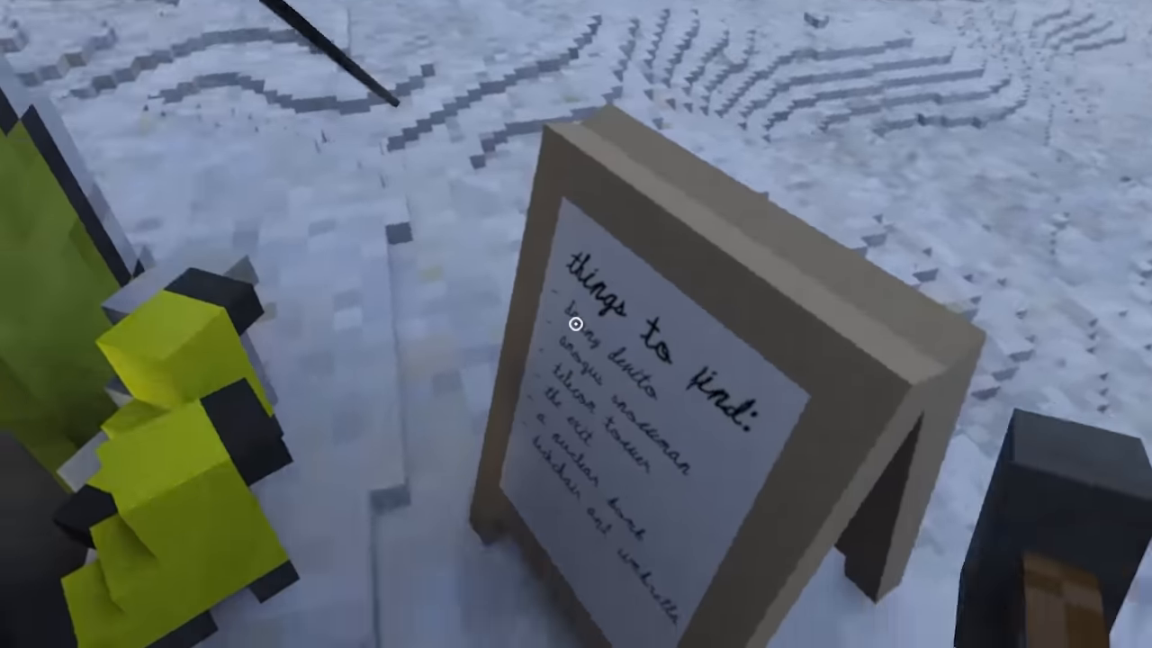
pyautogui.moveTo(576, 324)
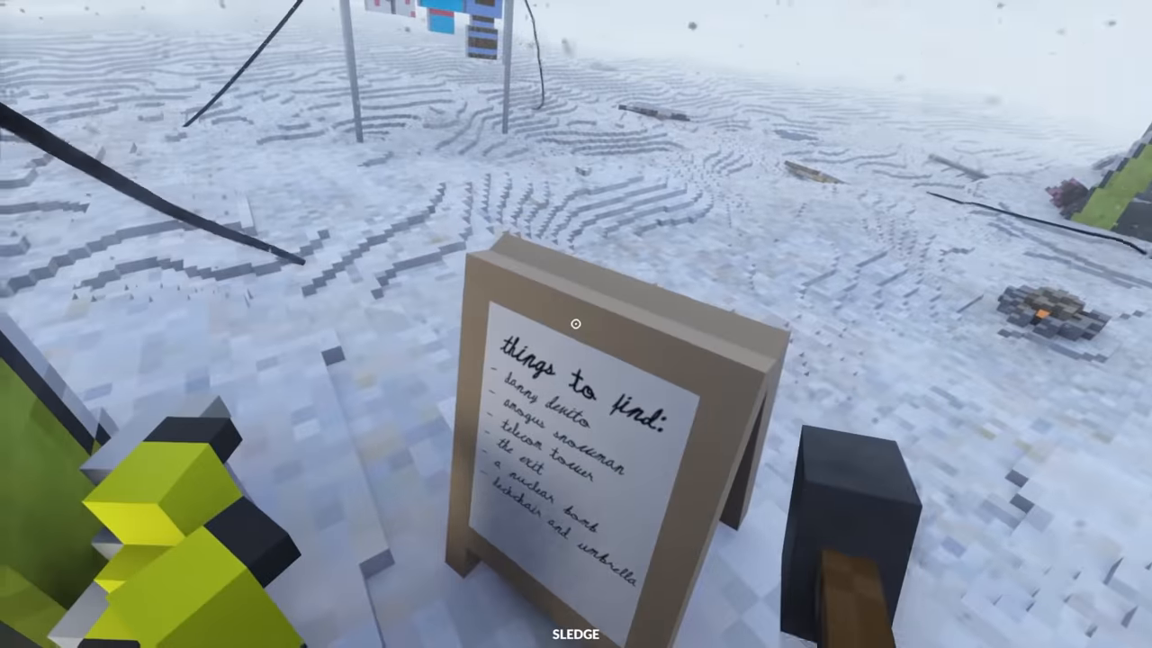
pyautogui.moveTo(576, 324)
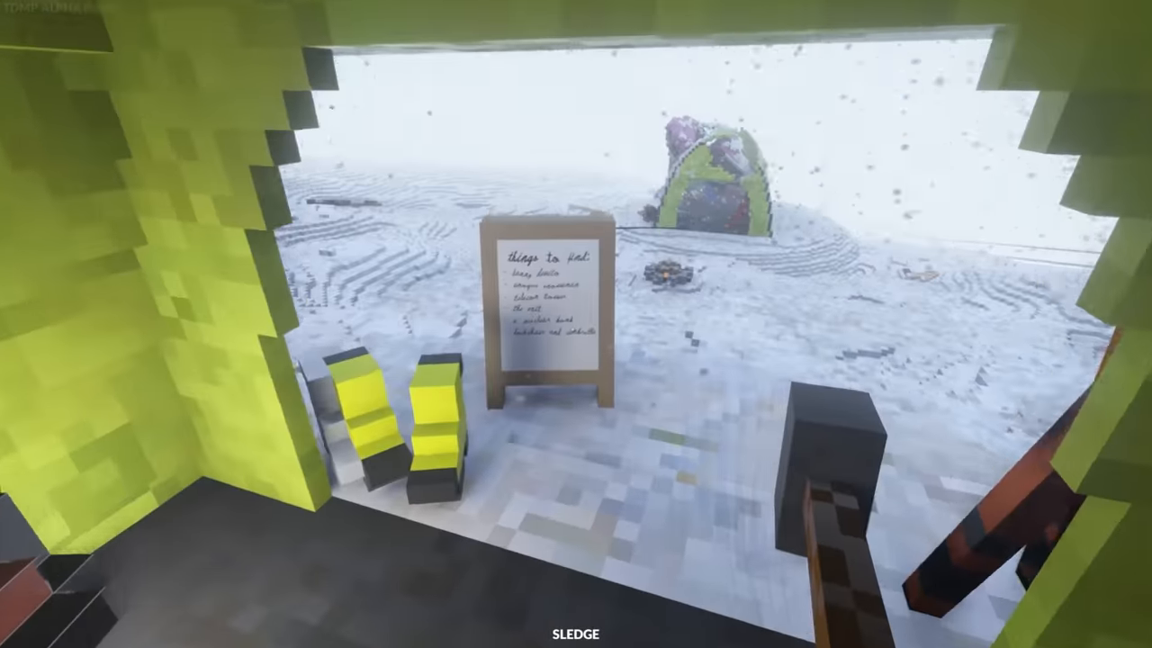
pyautogui.moveTo(576, 324)
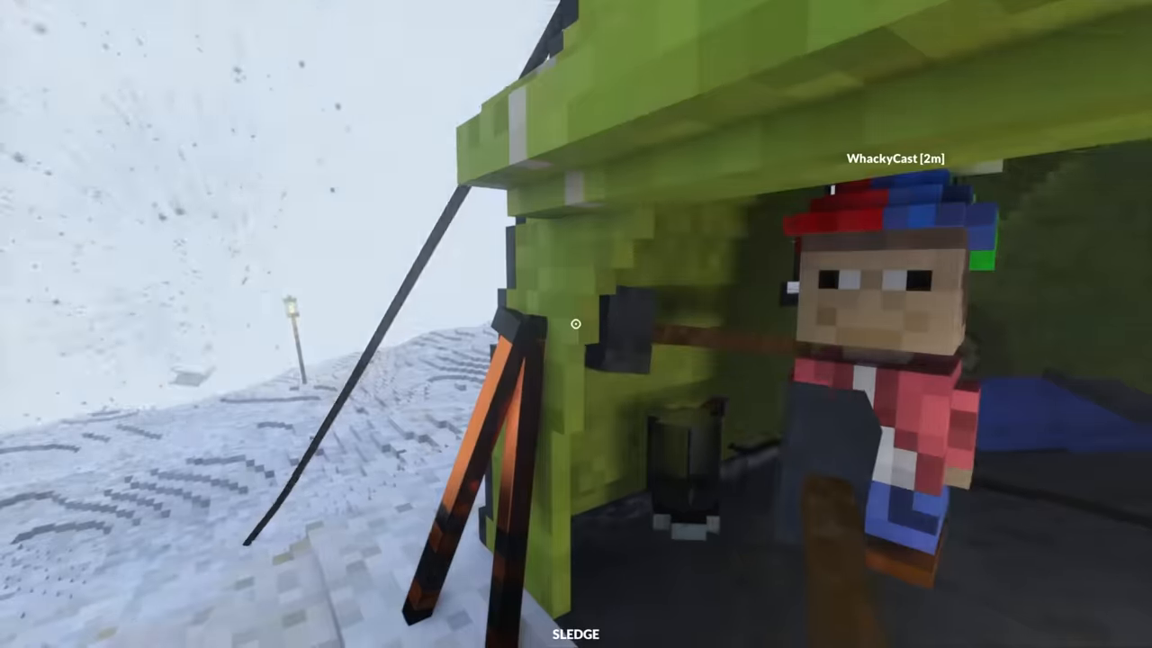
pyautogui.moveTo(576, 324)
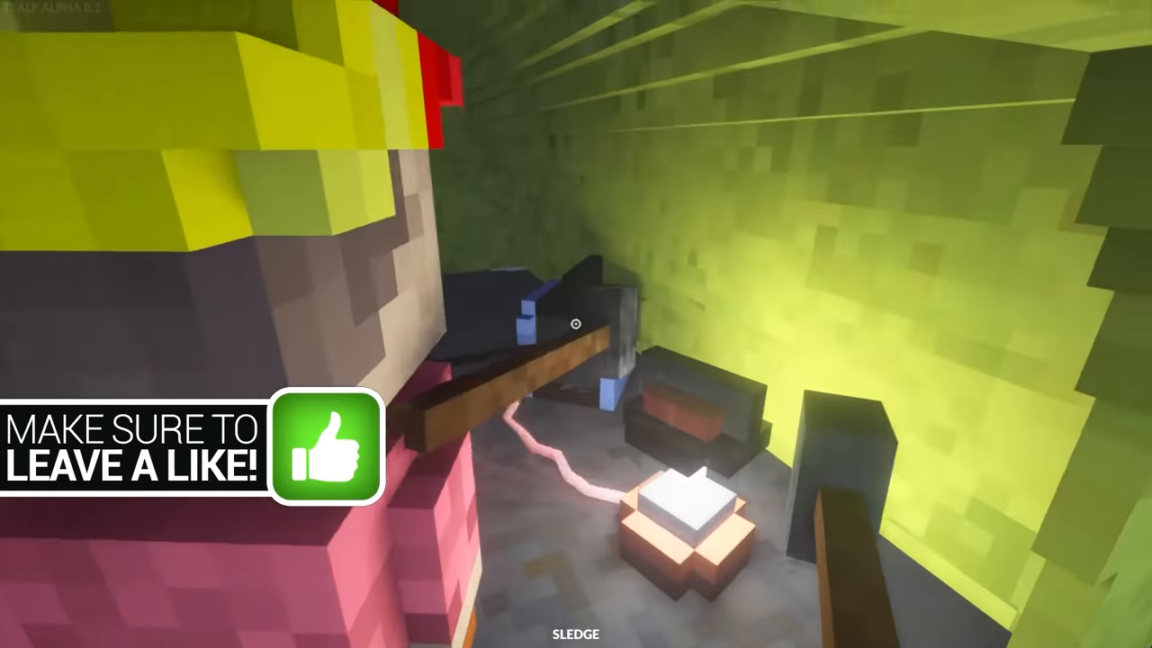
pyautogui.moveTo(576, 324)
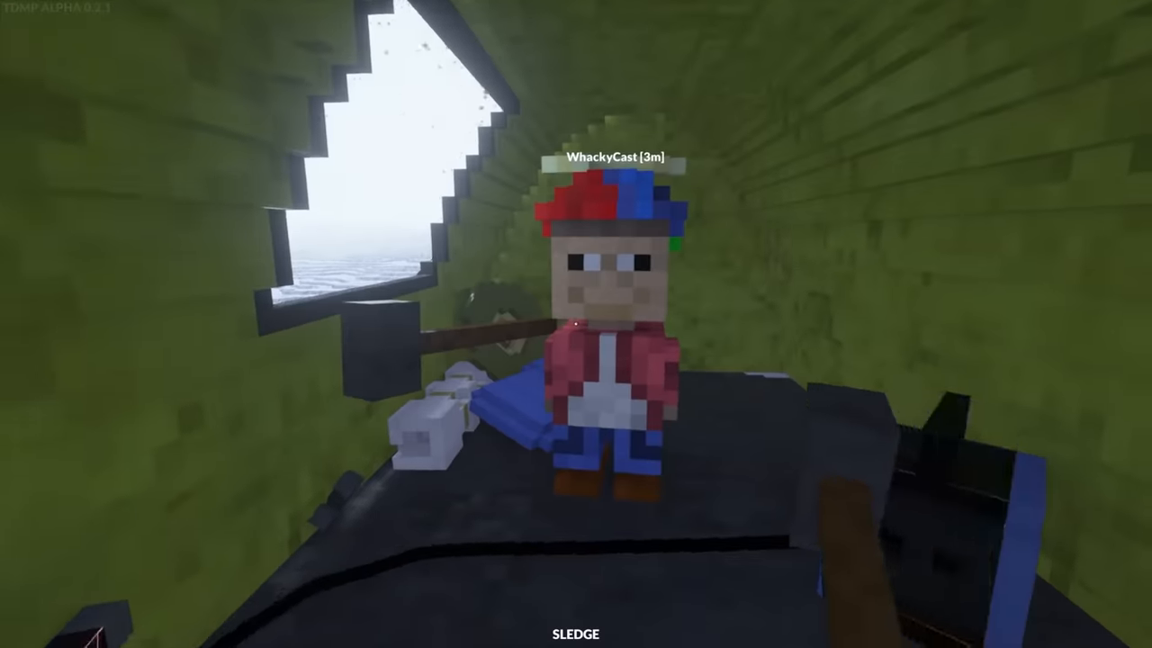
pyautogui.moveTo(576, 324)
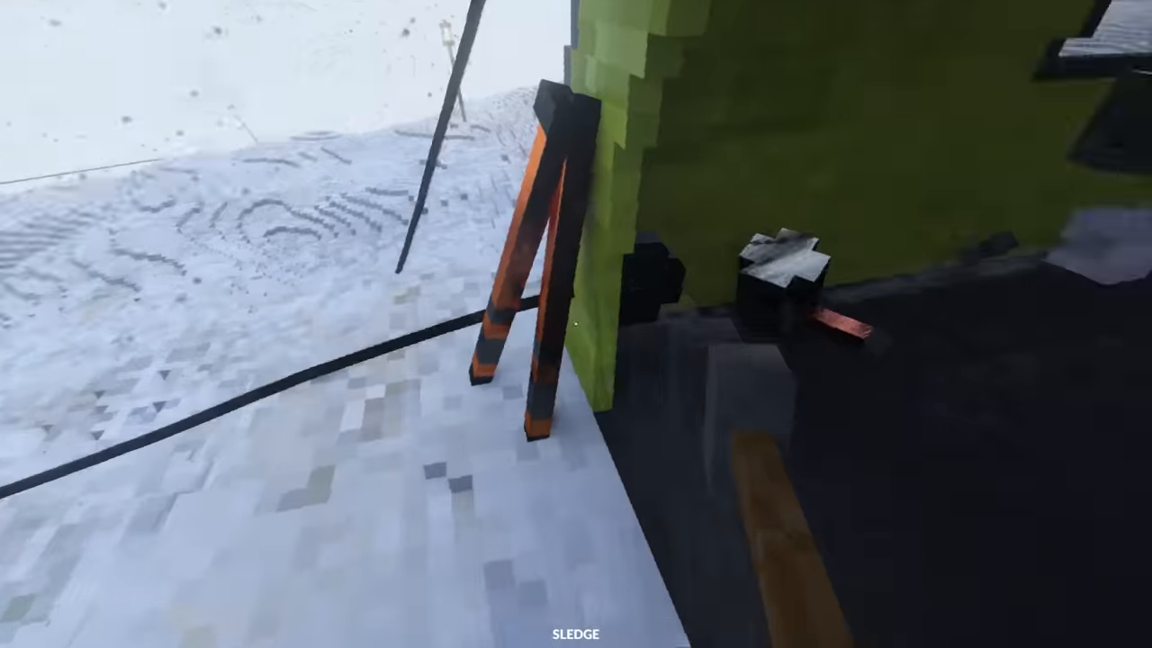
pyautogui.moveTo(576, 324)
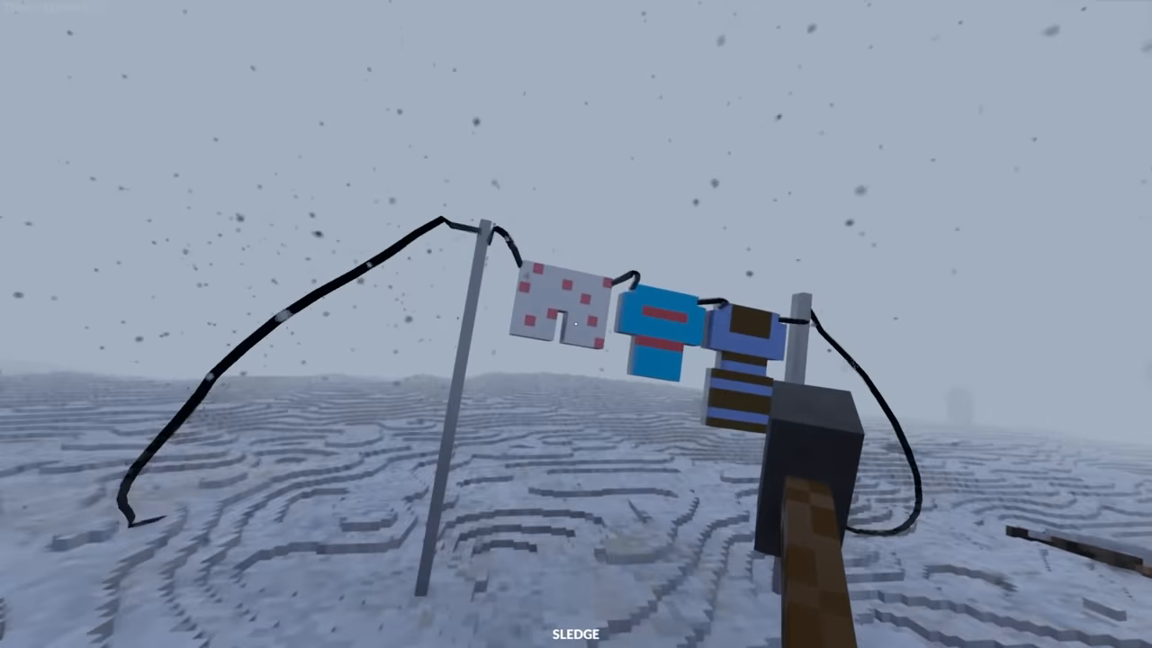
pyautogui.moveTo(575, 324)
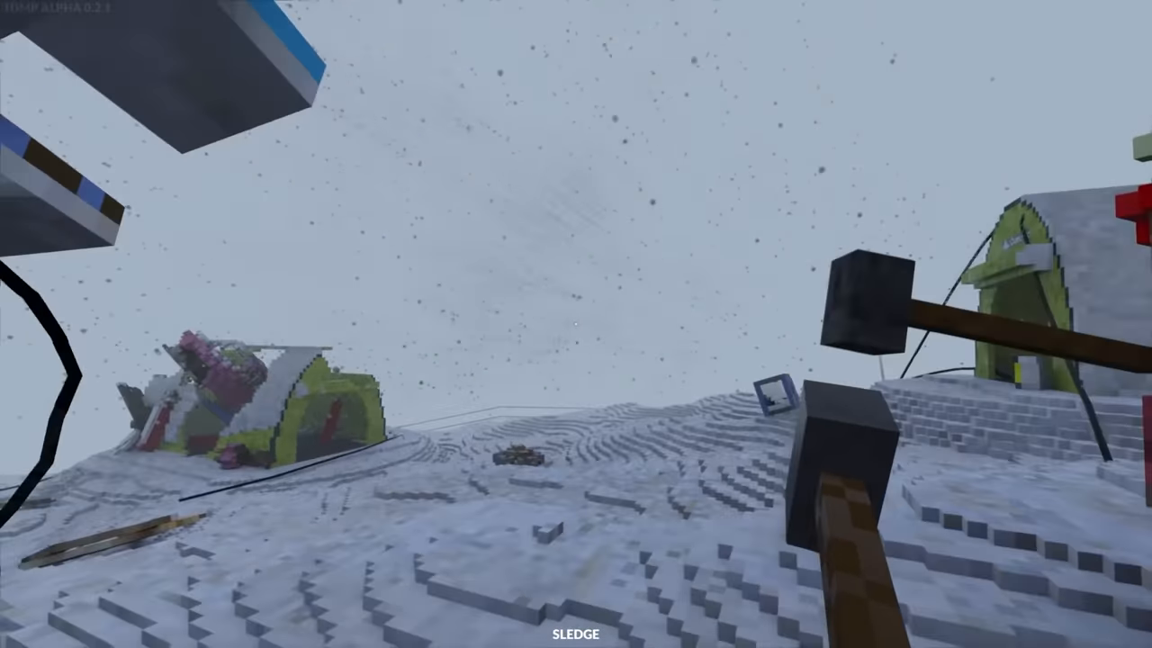
pyautogui.moveTo(576, 323)
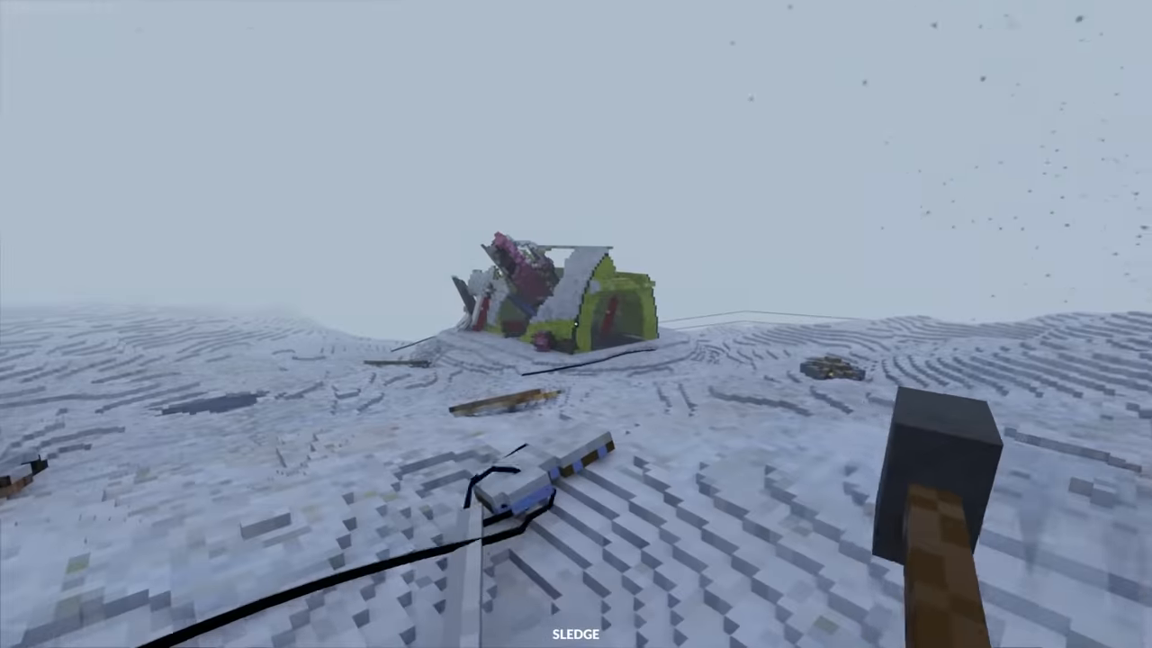
pyautogui.moveTo(576, 324)
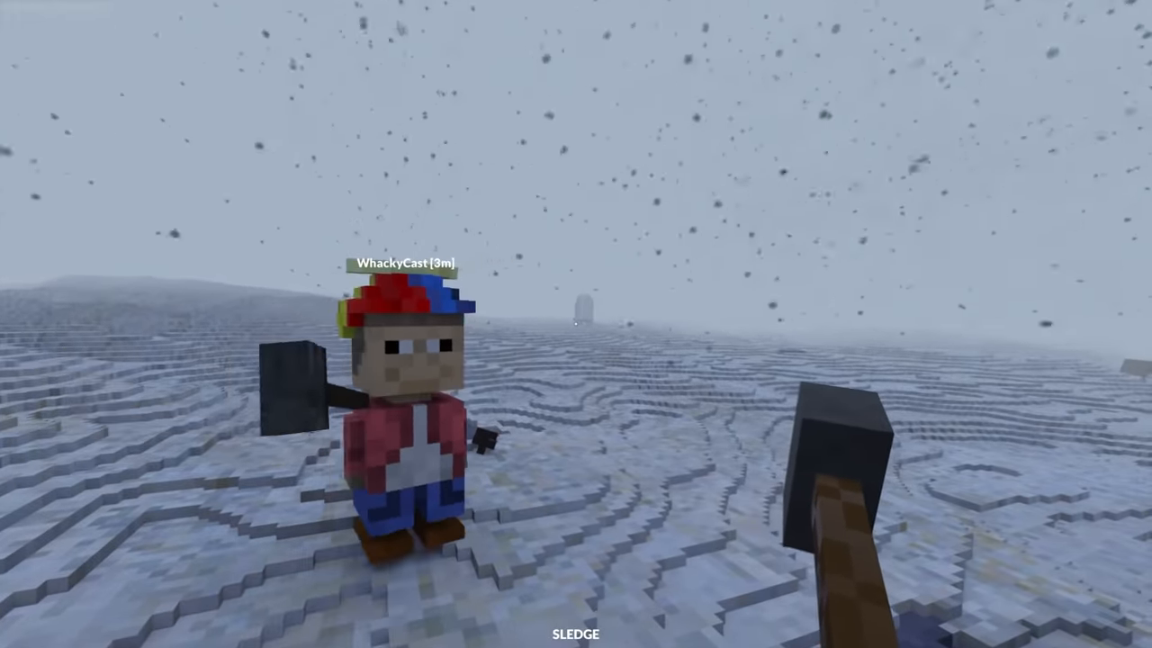
pyautogui.moveTo(576, 324)
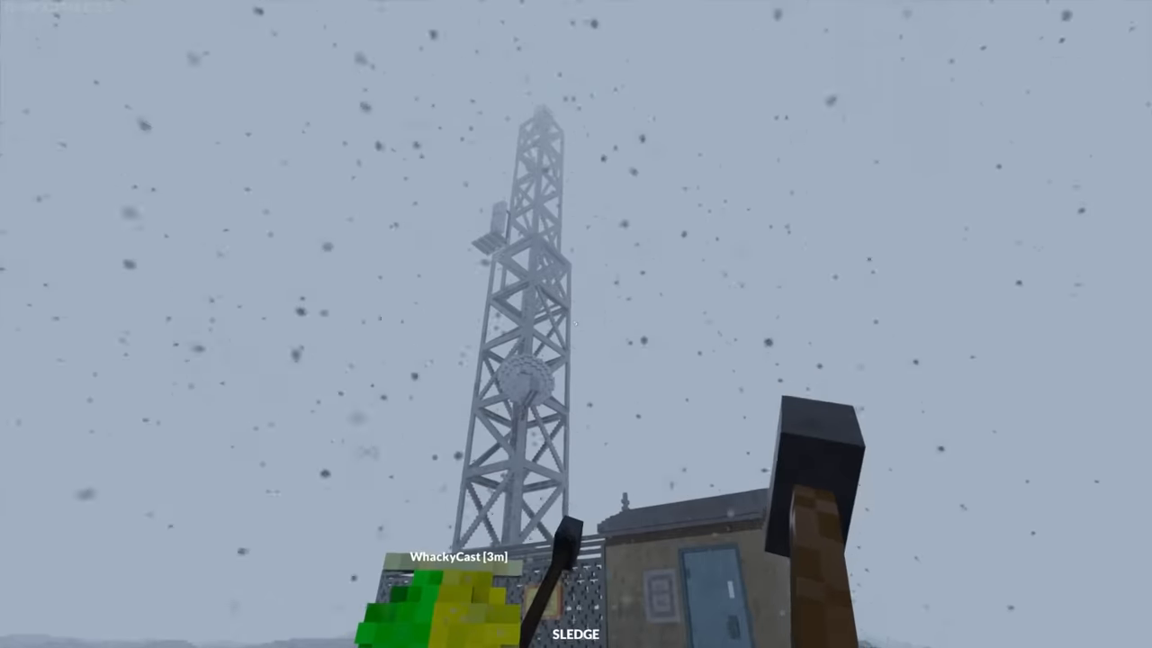
pyautogui.moveTo(576, 324)
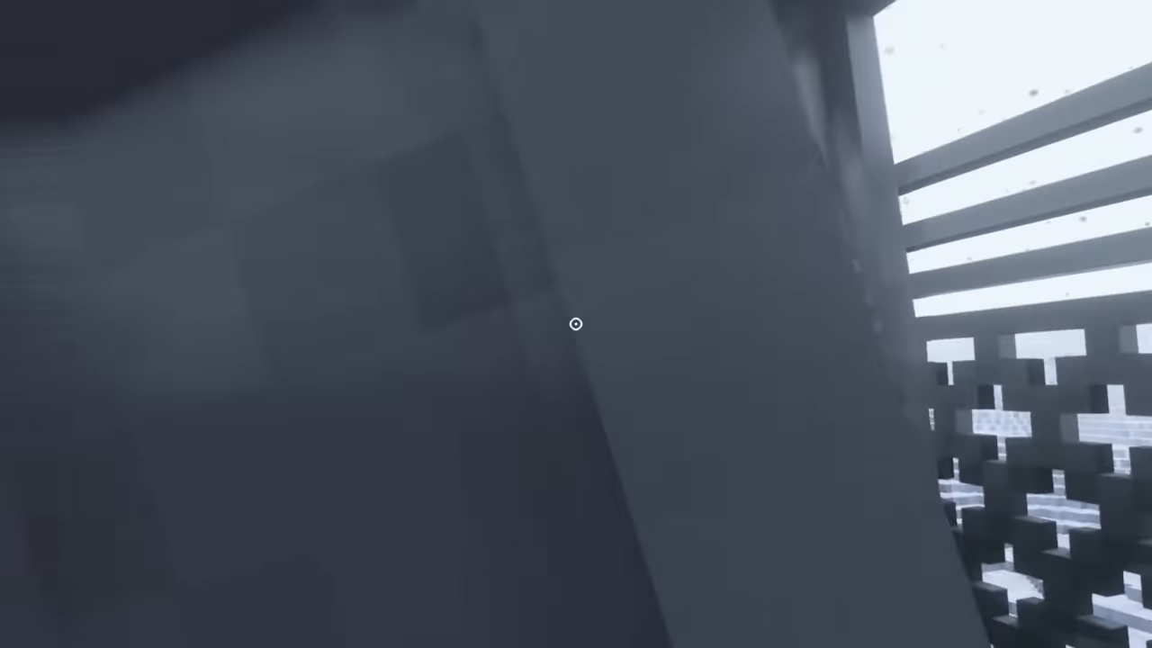
pyautogui.moveTo(576, 324)
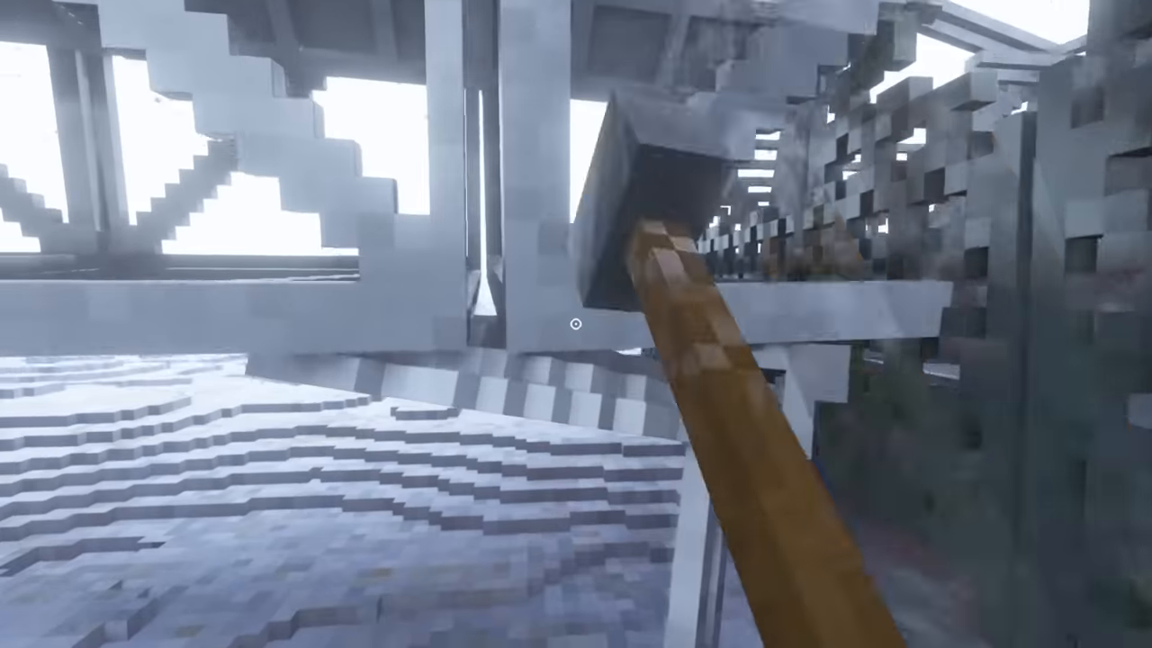
pyautogui.moveTo(576, 323)
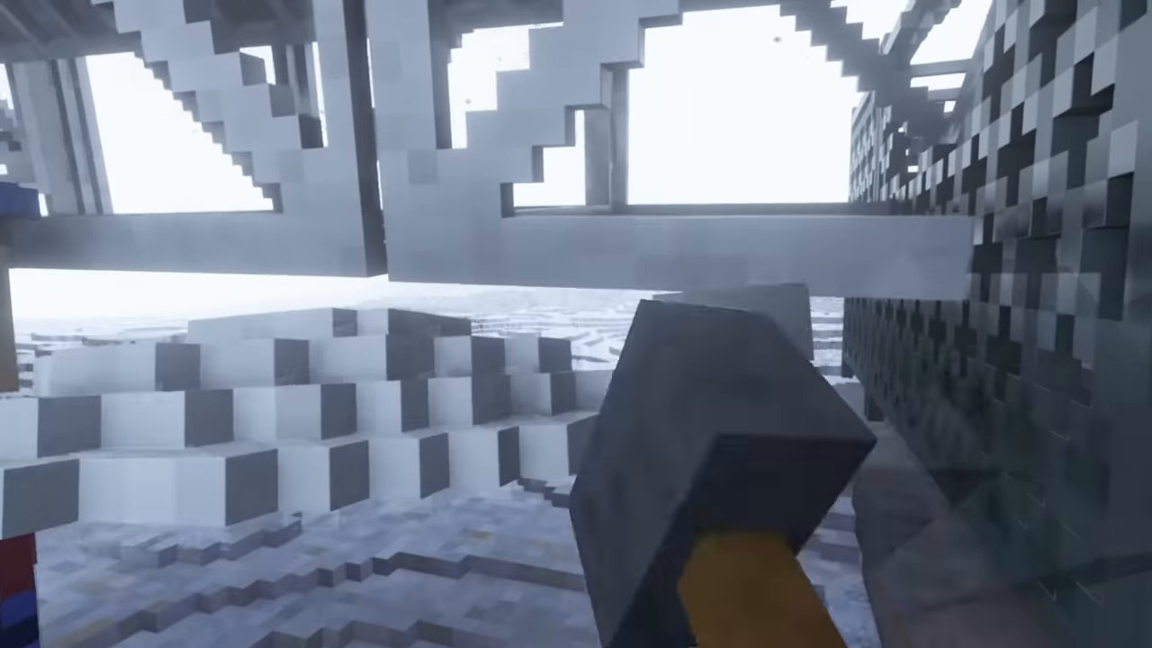
pyautogui.moveTo(575, 324)
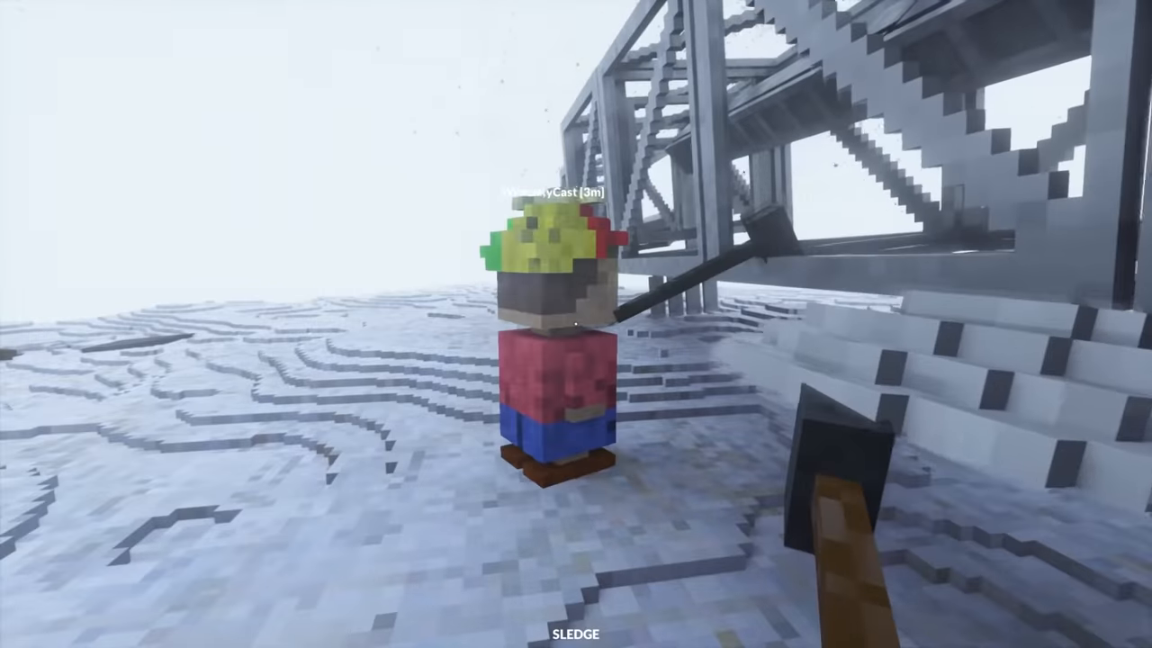
pyautogui.moveTo(576, 324)
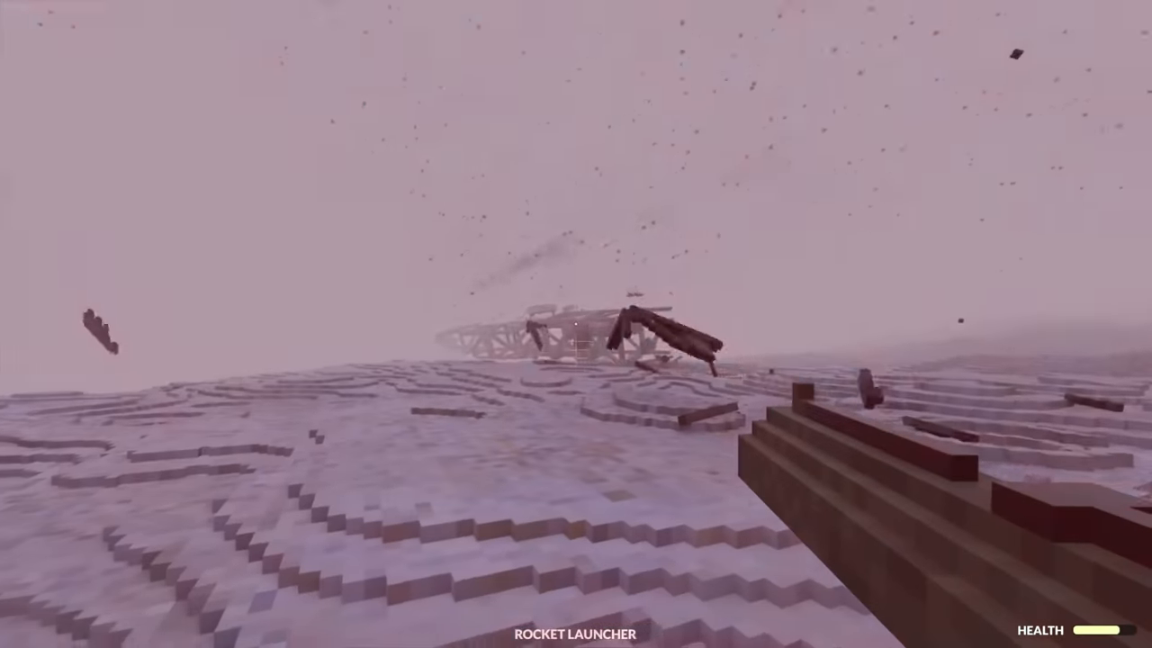
pyautogui.moveTo(576, 324)
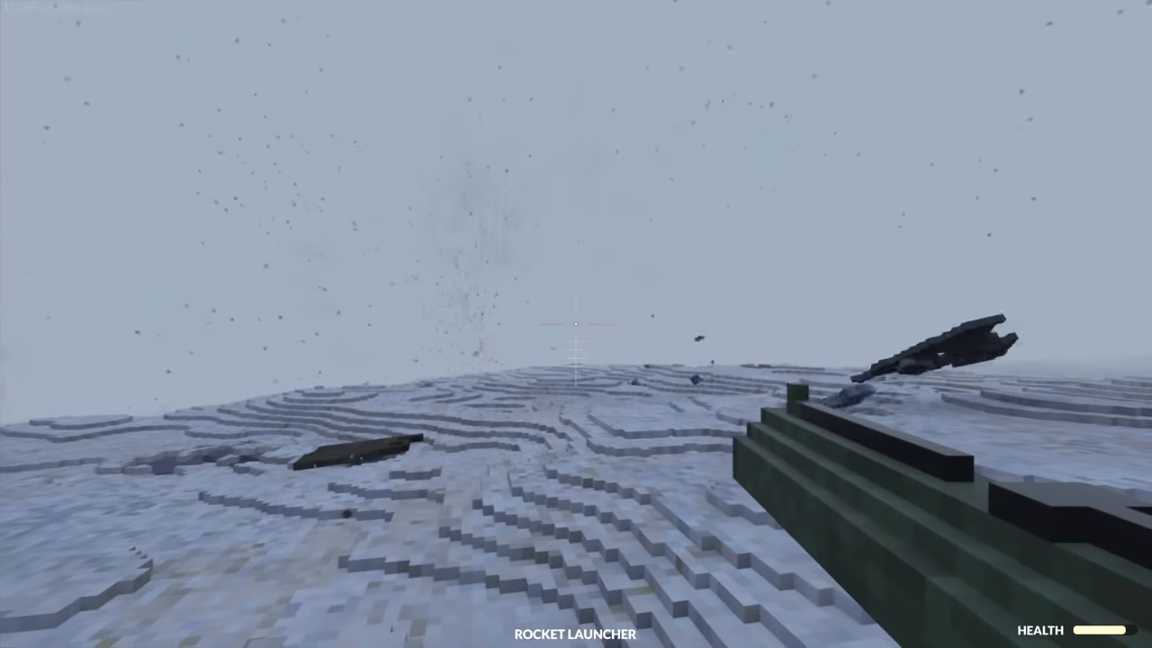
pyautogui.moveTo(576, 324)
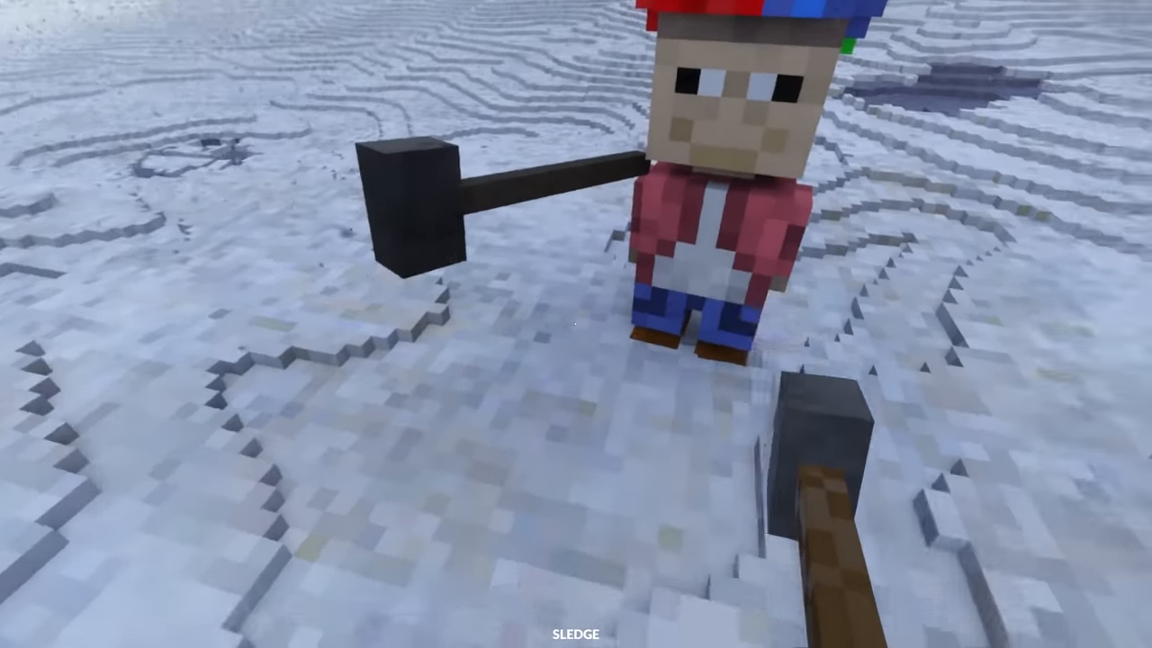
pyautogui.moveTo(576, 324)
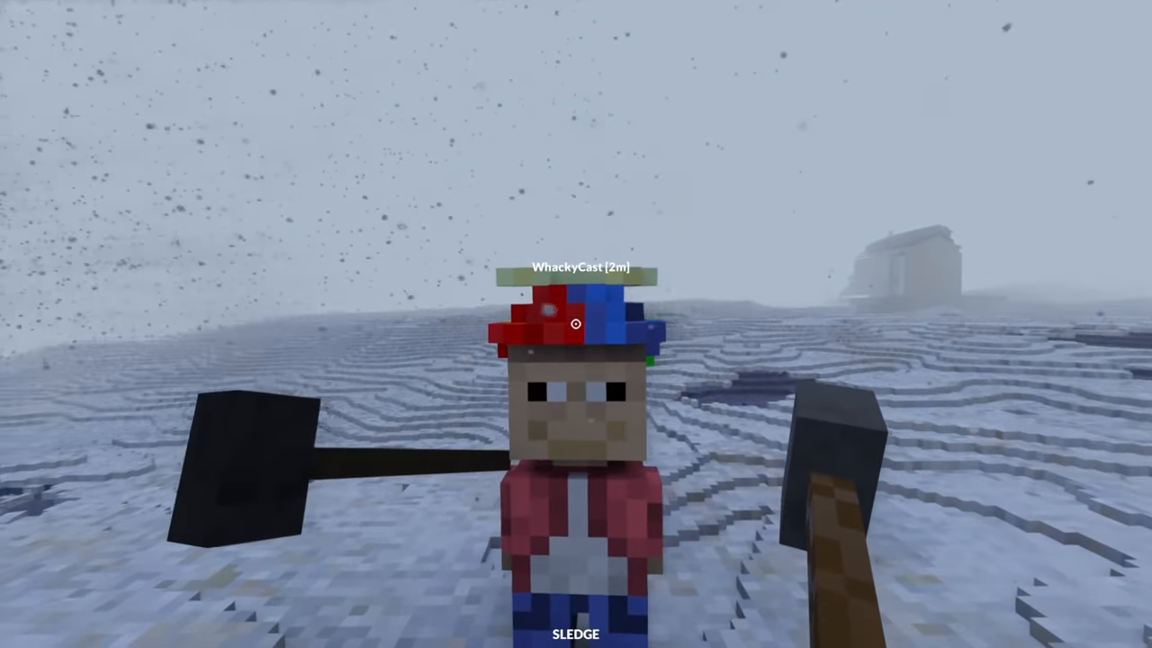
pyautogui.moveTo(576, 324)
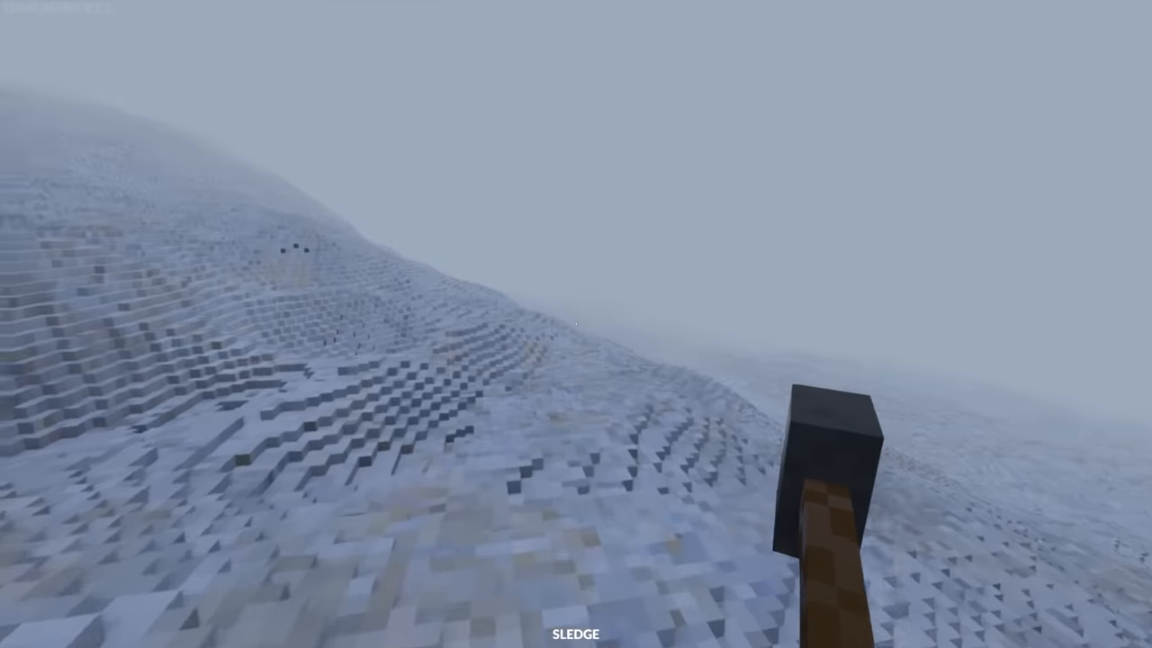
pyautogui.moveTo(576, 324)
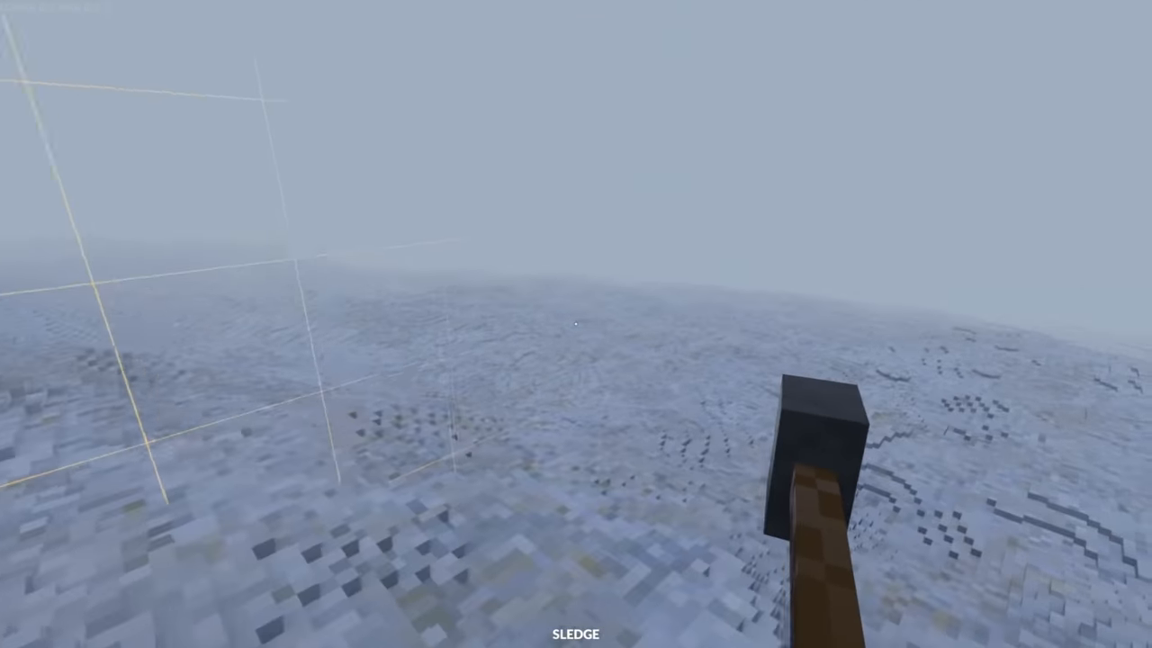
pyautogui.moveTo(576, 324)
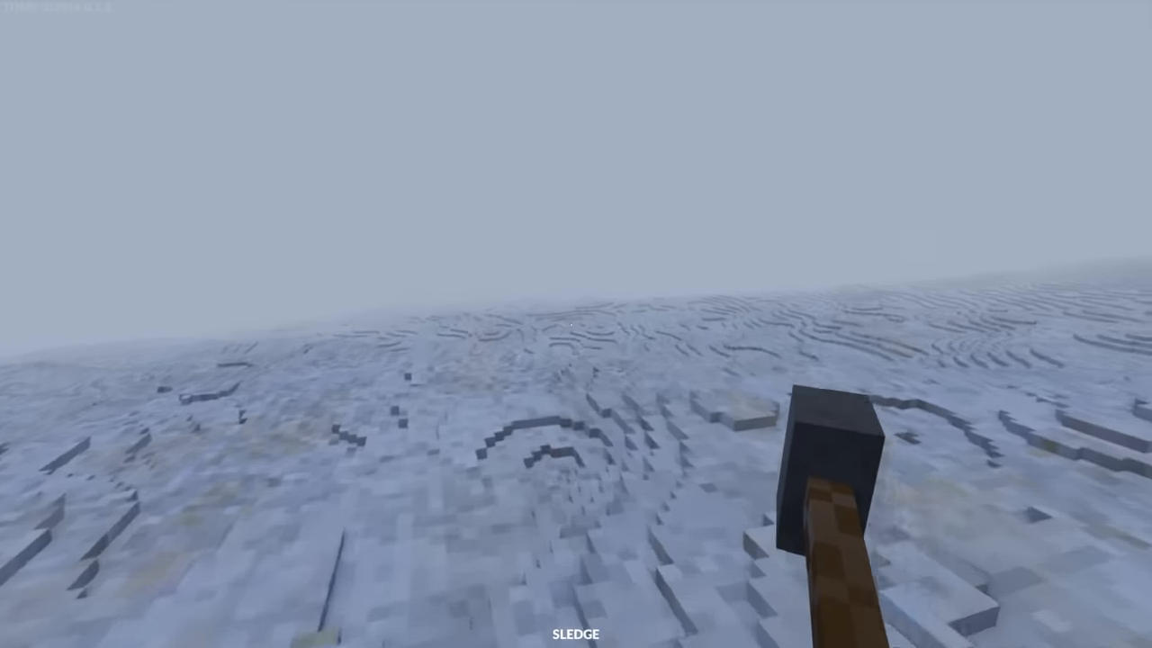
pyautogui.moveTo(576, 324)
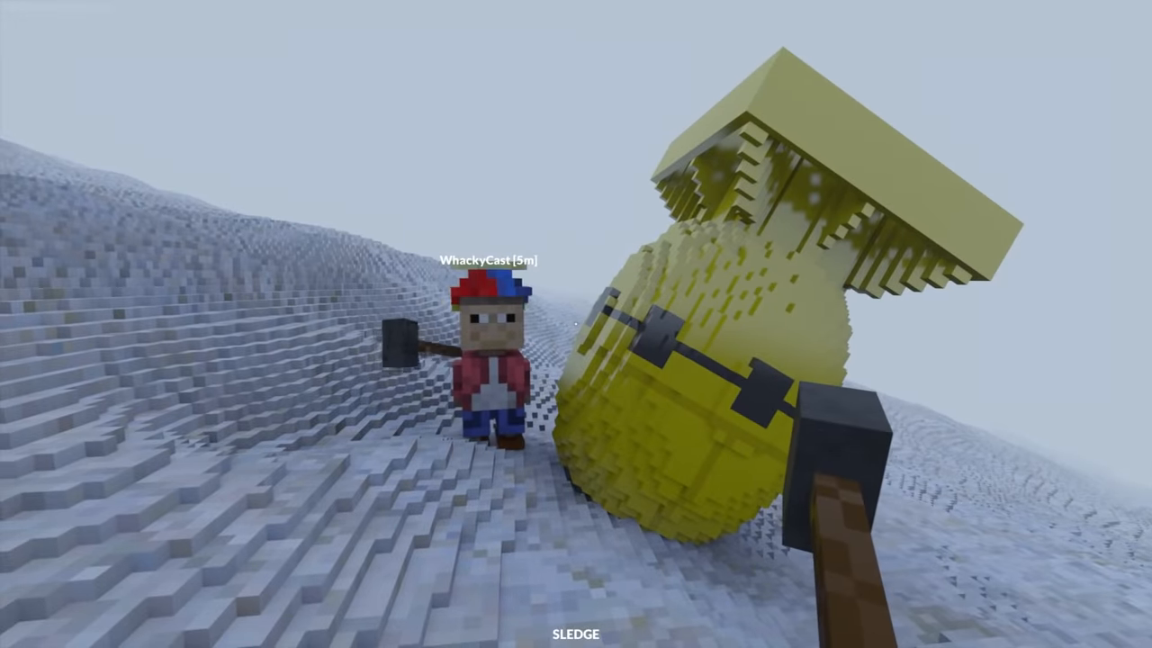
pyautogui.moveTo(576, 324)
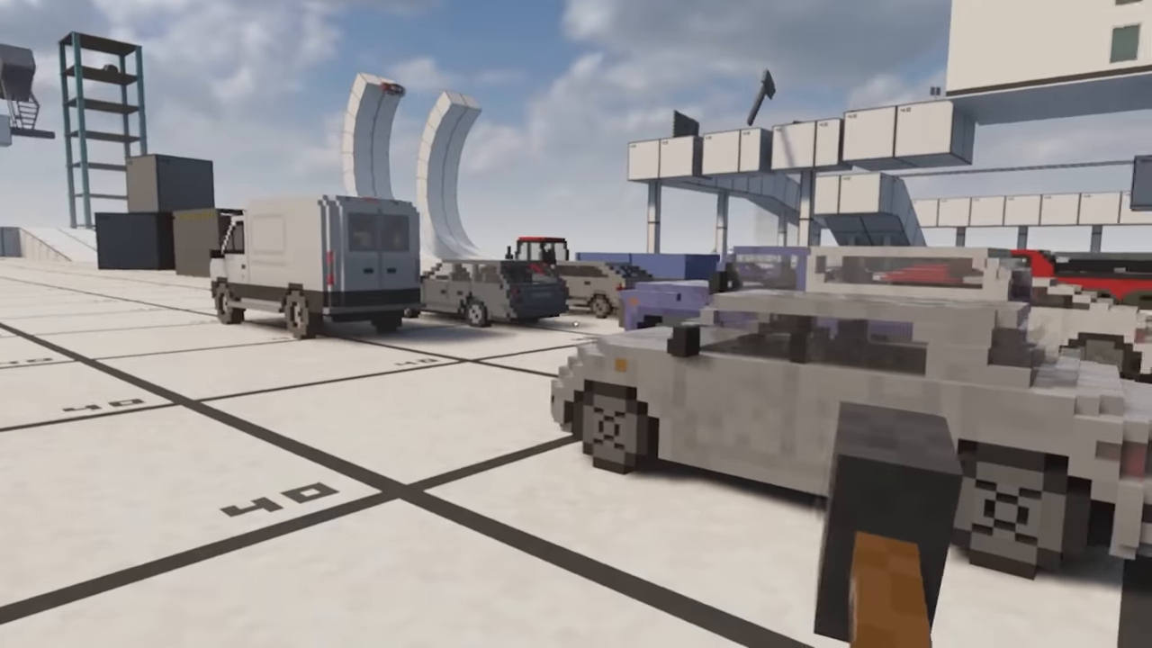
pyautogui.moveTo(576, 324)
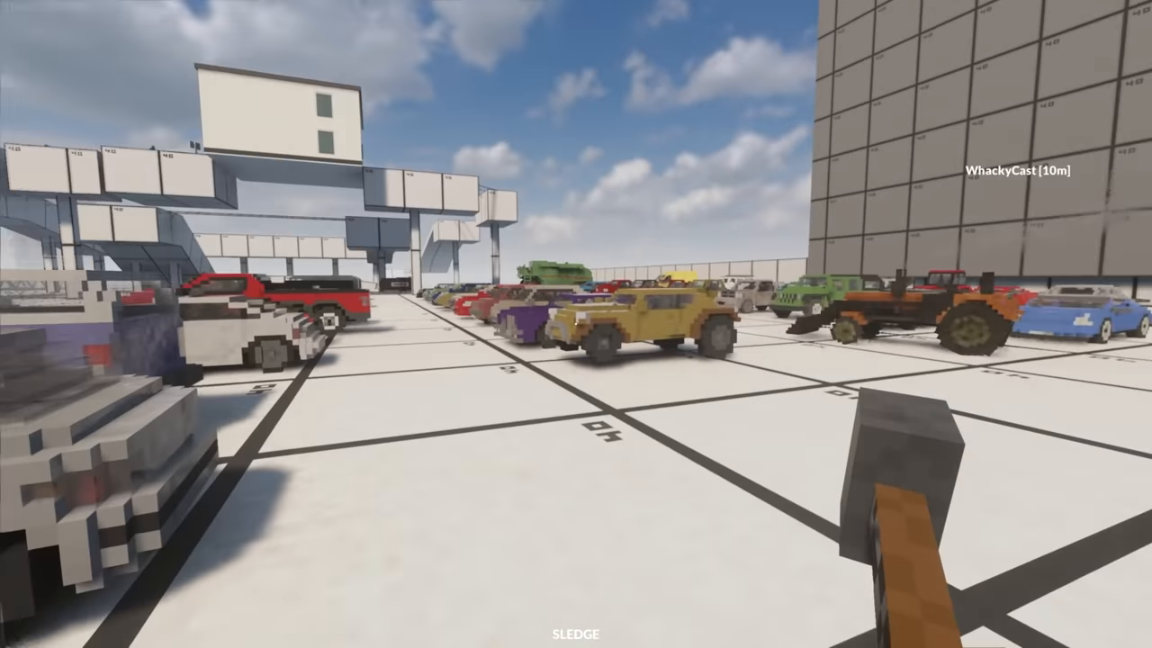
pyautogui.moveTo(576, 324)
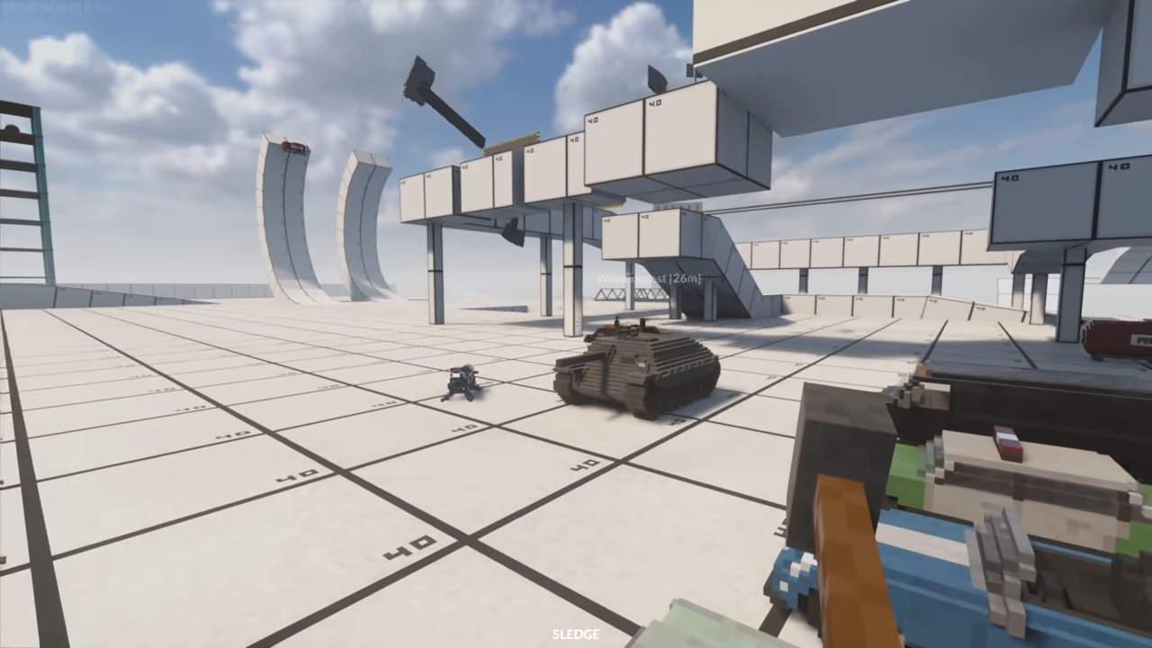
pyautogui.moveTo(576, 324)
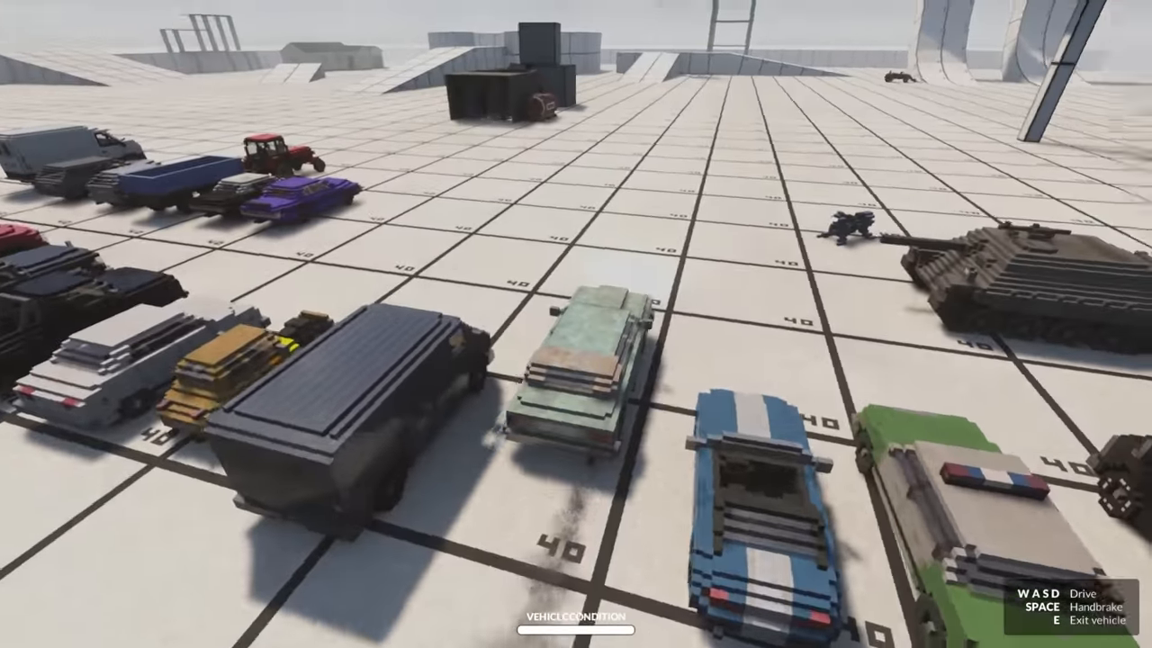
# Get into the purple muscle car and drive it out of the lineup past the red tank
pyautogui.press('w')
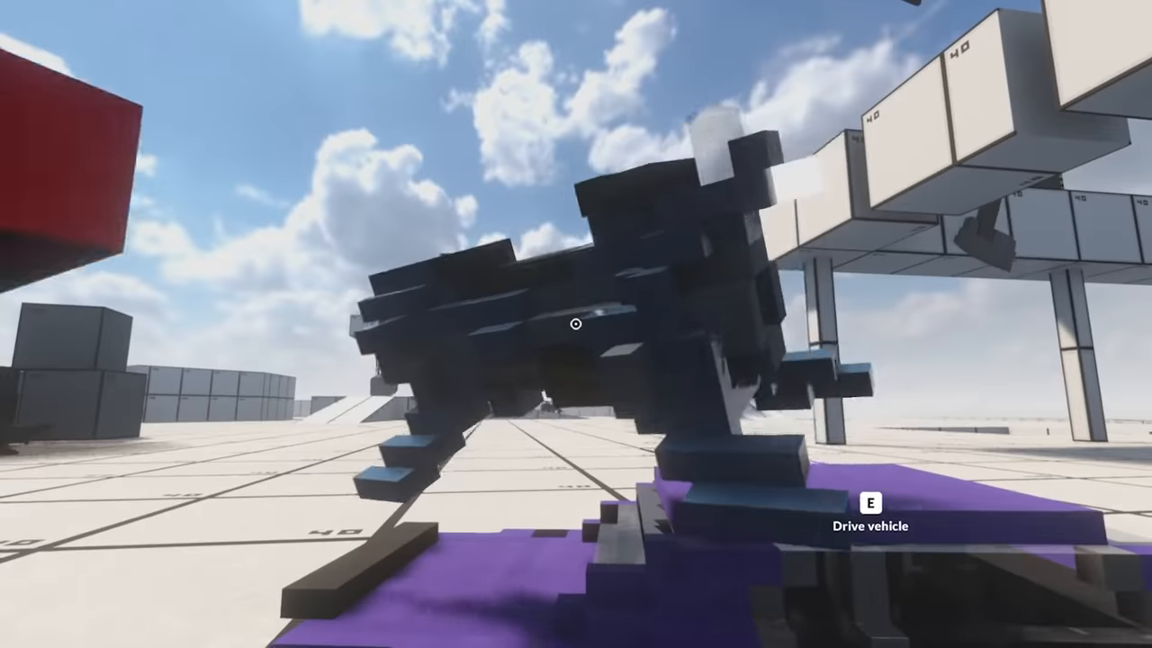
pyautogui.press('e')
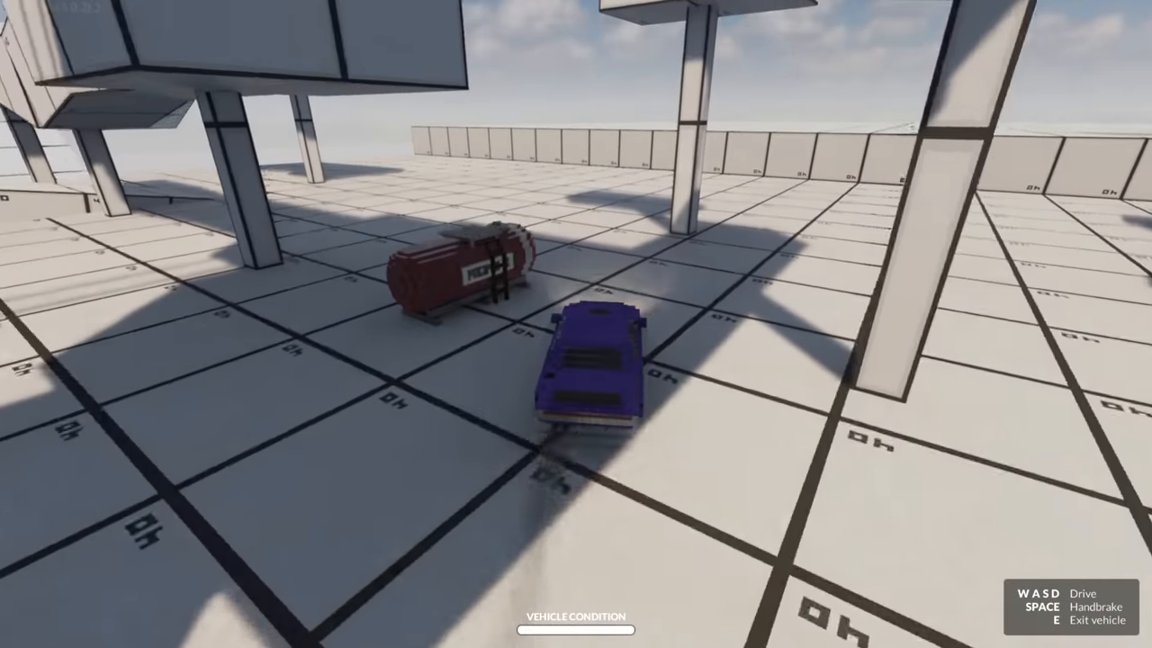
pyautogui.press('w')
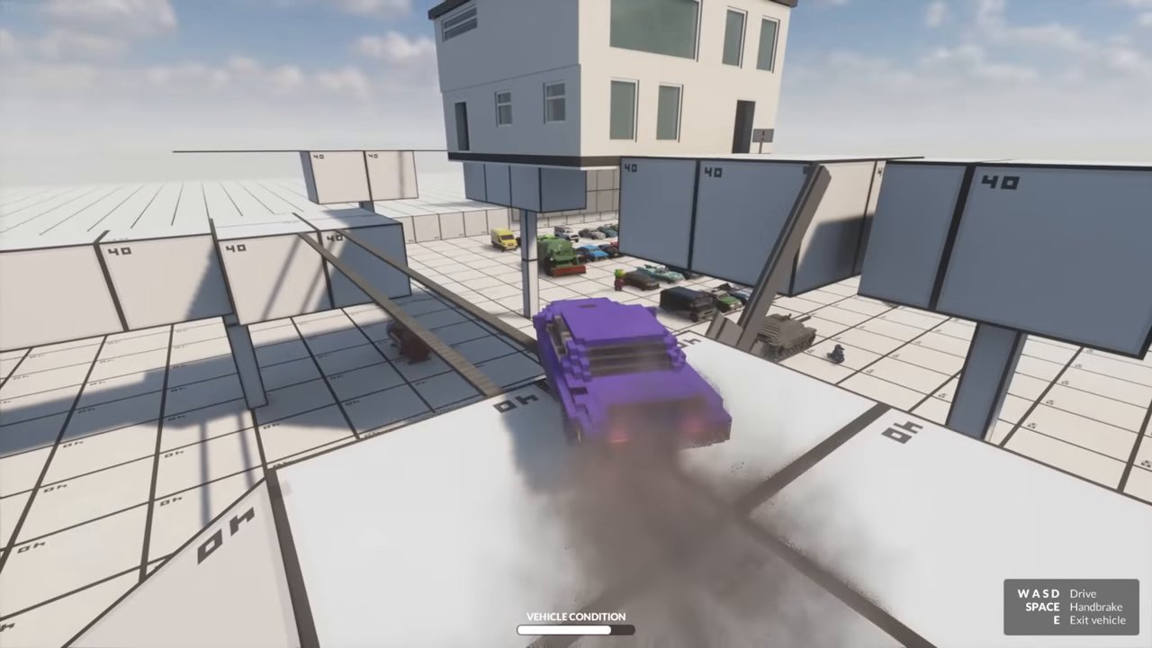
# Keep the purple car on the narrow plank bridge all the way to its end
pyautogui.press('w')
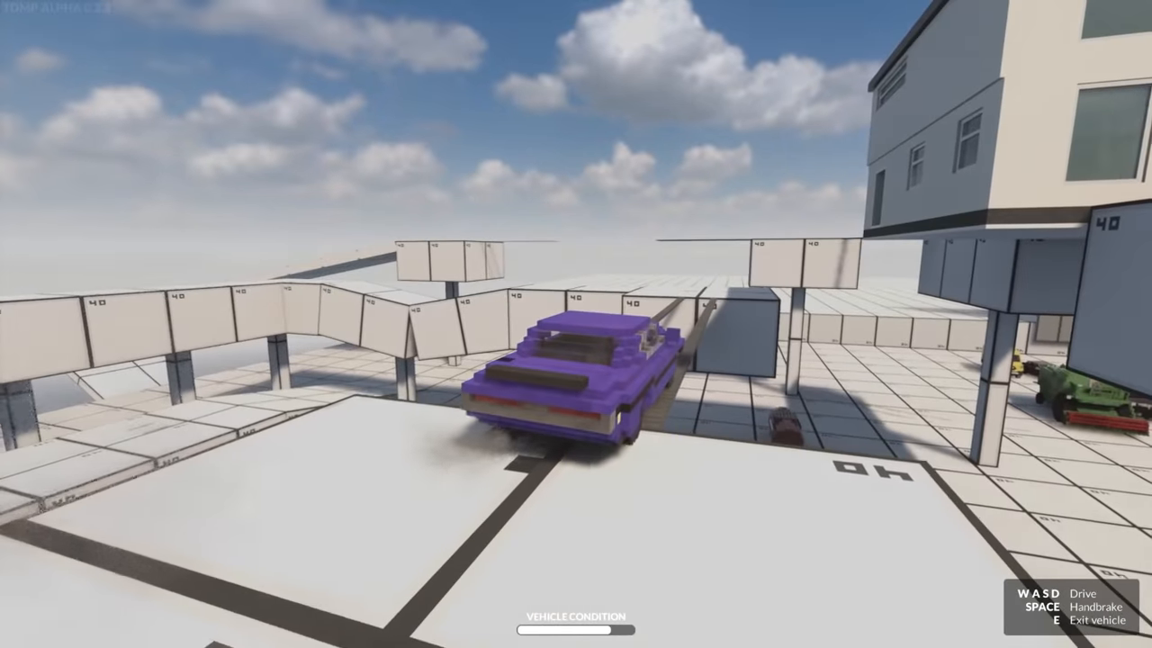
pyautogui.press('w')
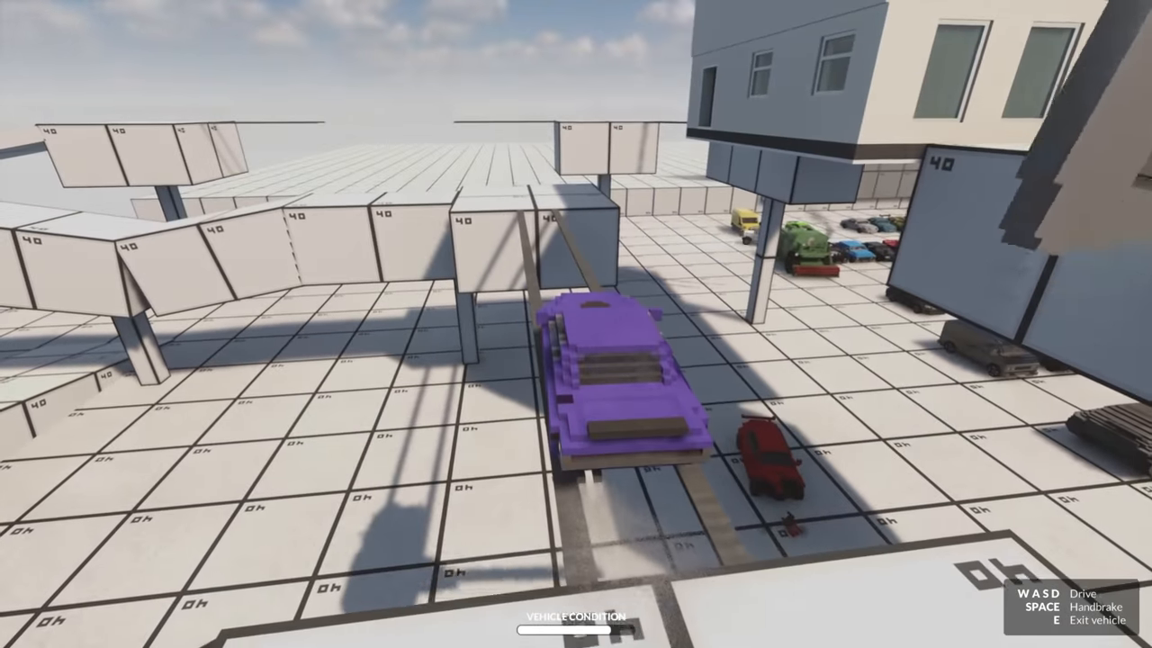
pyautogui.press('w')
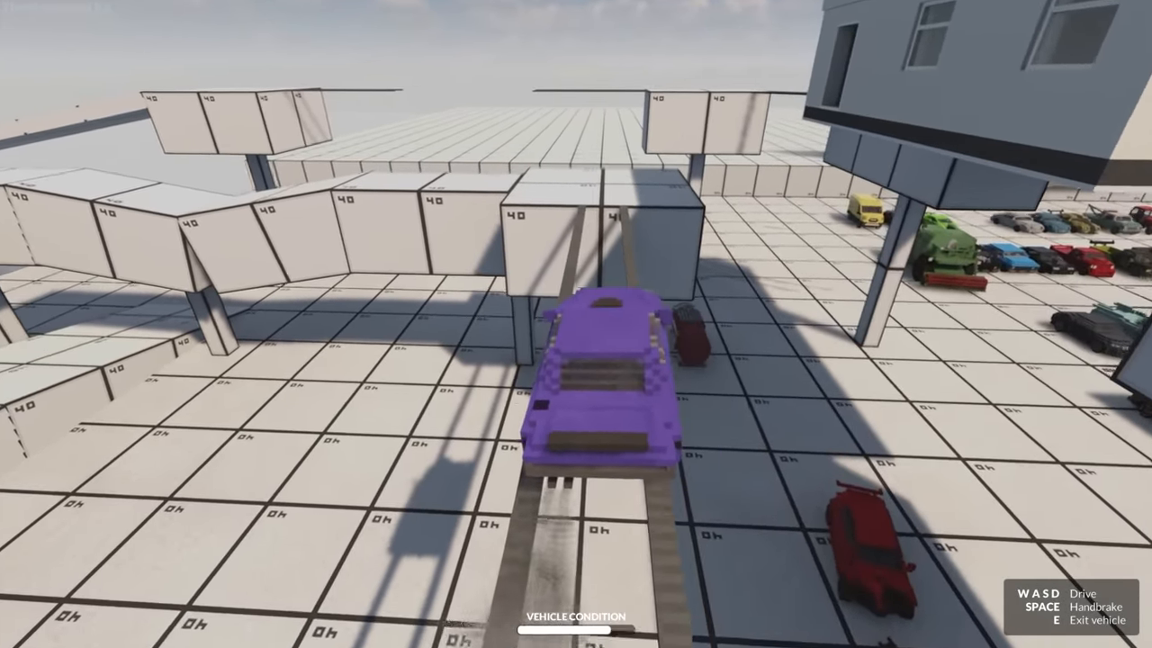
pyautogui.press('w')
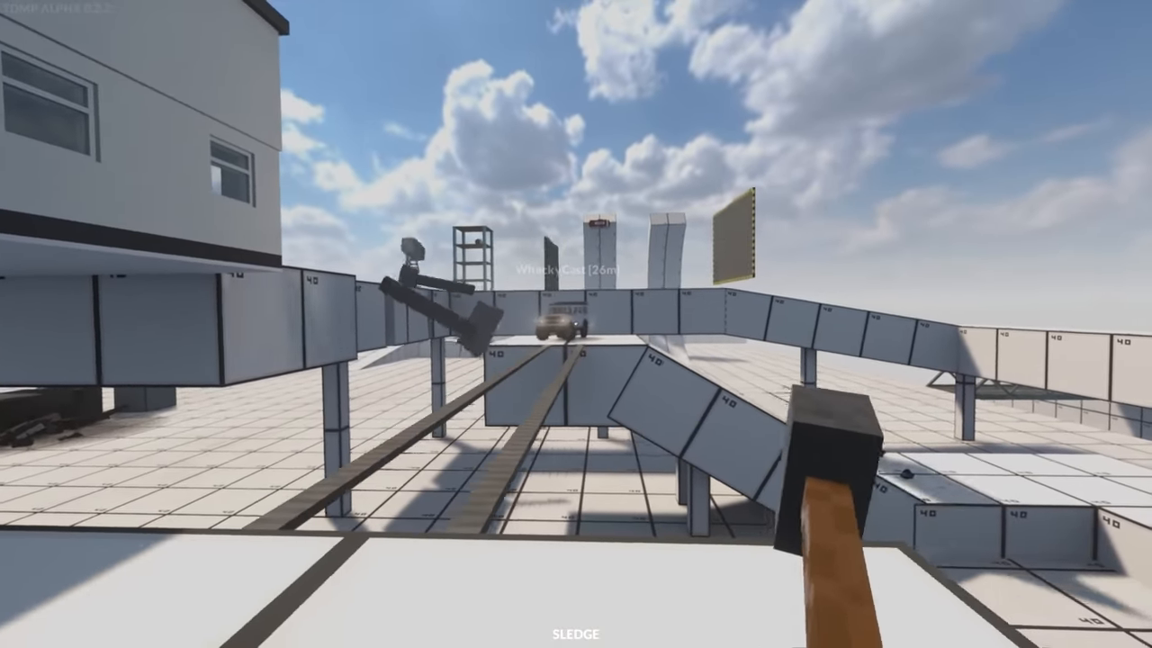
pyautogui.moveTo(576, 324)
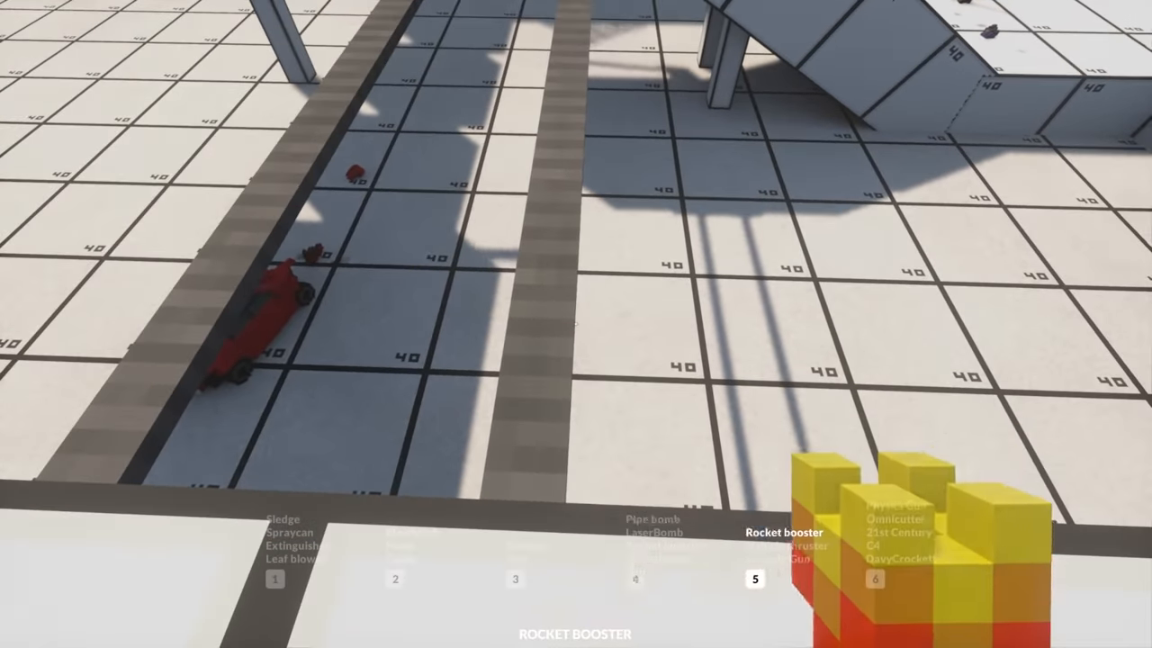
# Select the Rocket booster tool briefly, then get back in to continue onto the raised course
pyautogui.press('2')
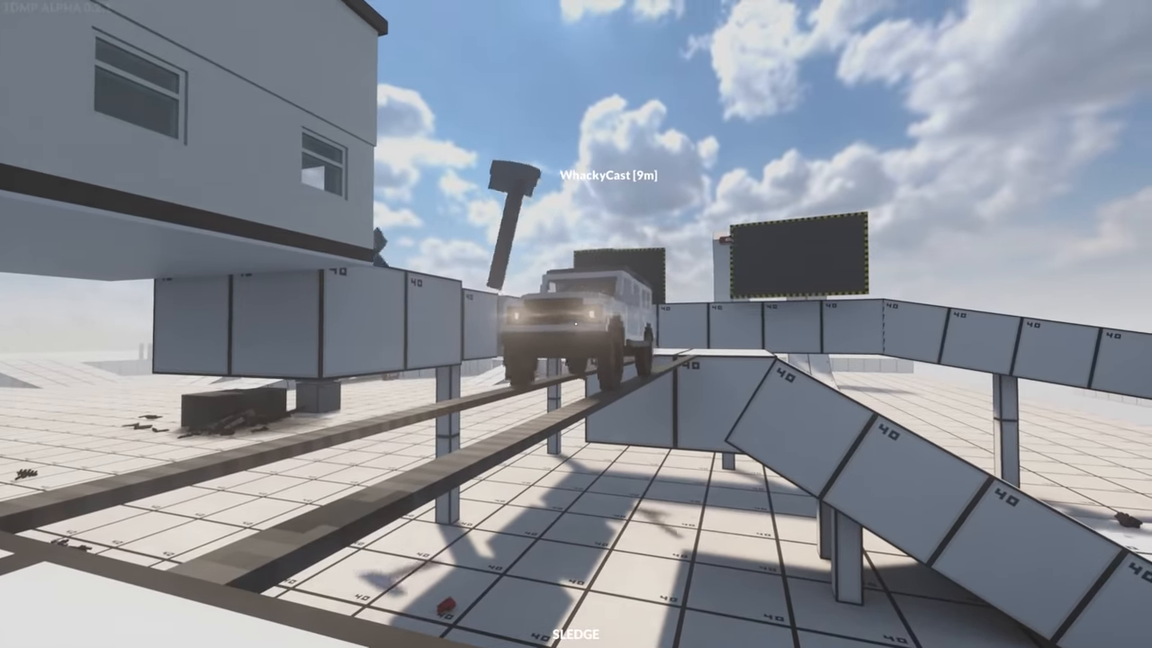
pyautogui.moveTo(576, 323)
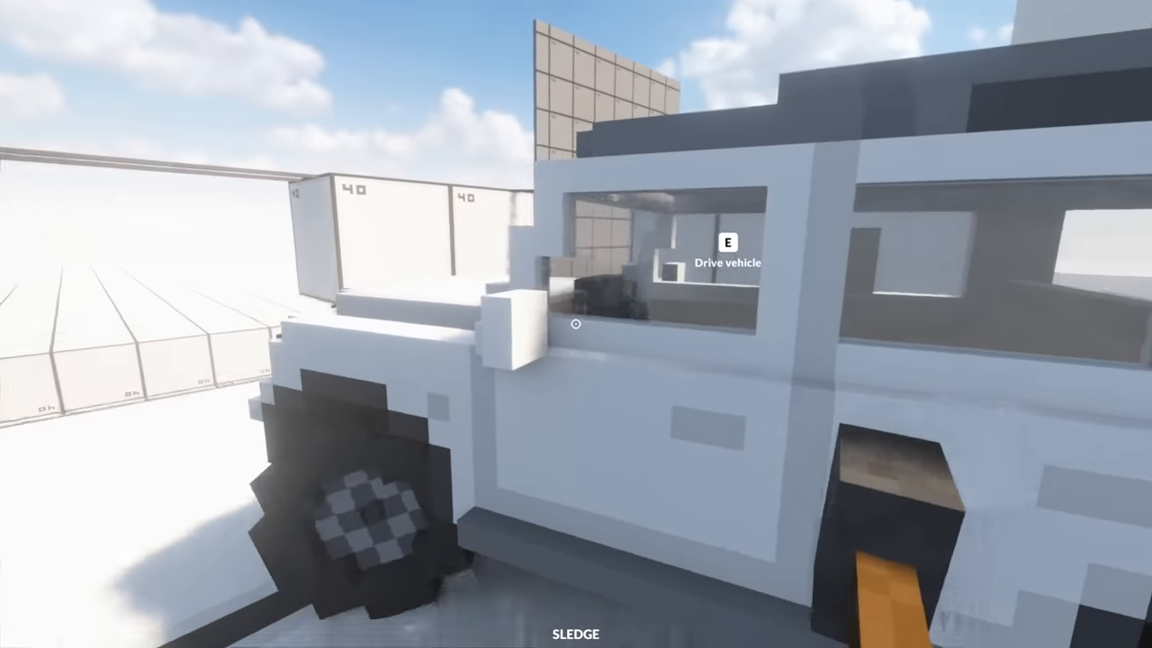
pyautogui.moveTo(576, 324)
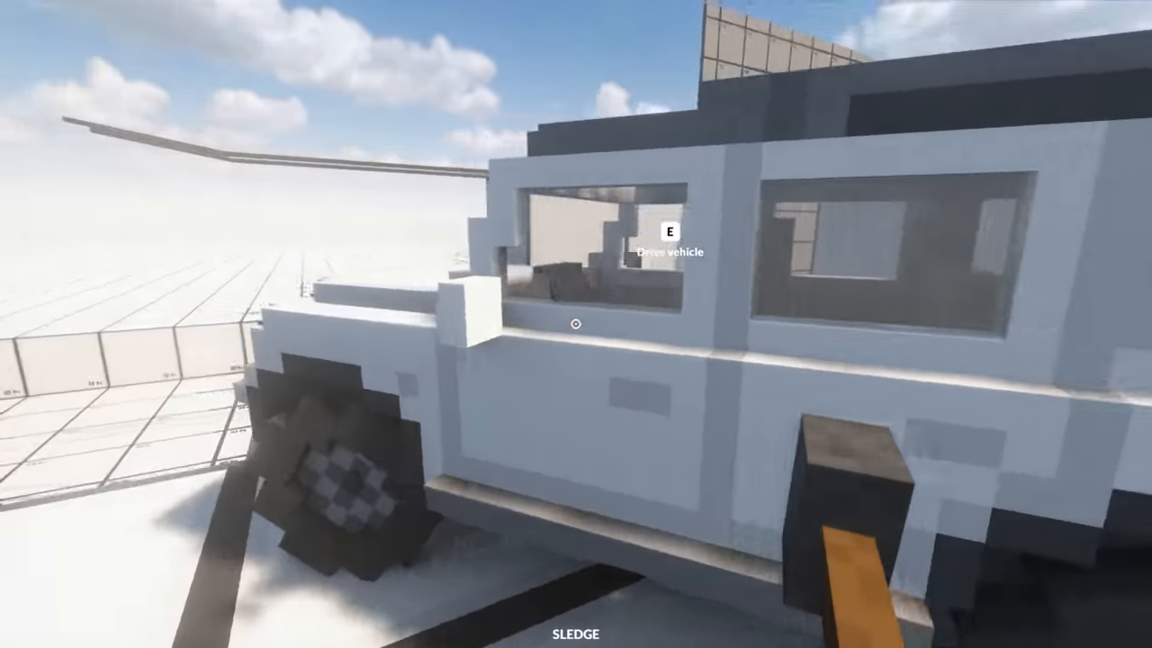
pyautogui.press('e')
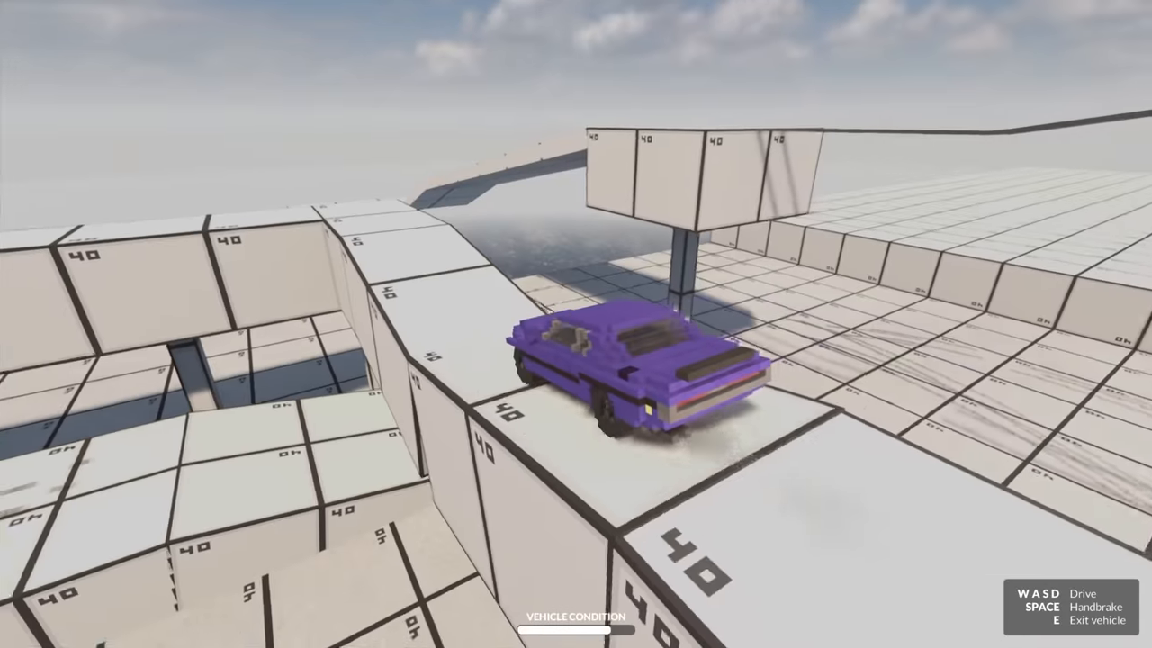
# Drive along the raised walkway past the white SUV, then take the red car toward the tunnel
pyautogui.press('w')
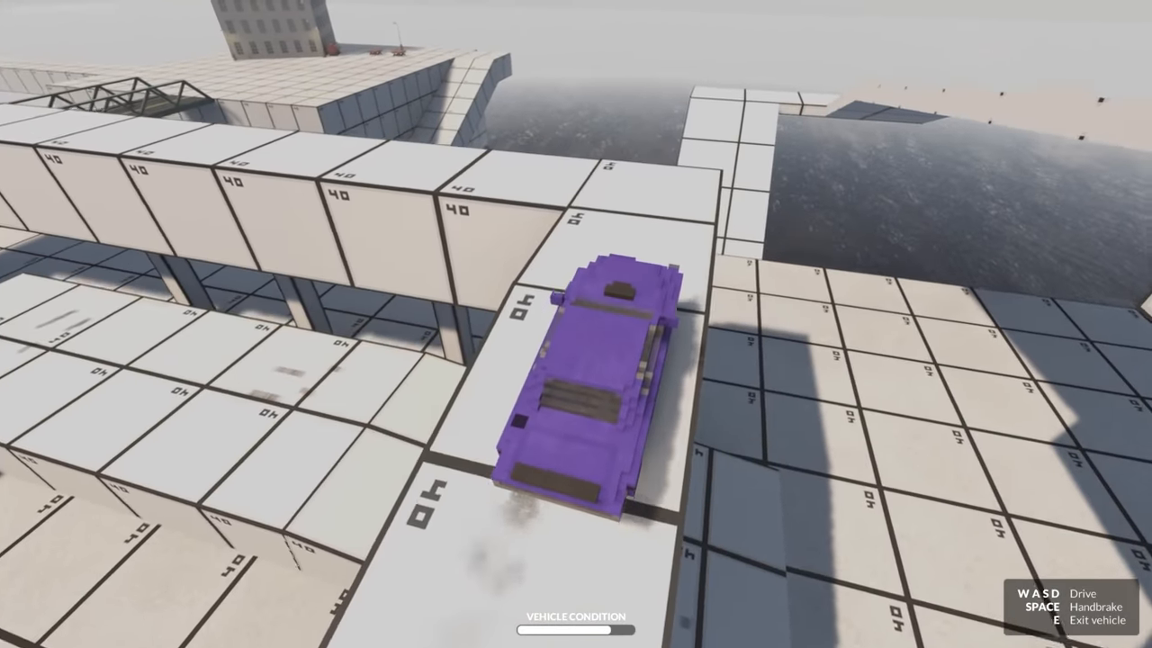
pyautogui.press('w')
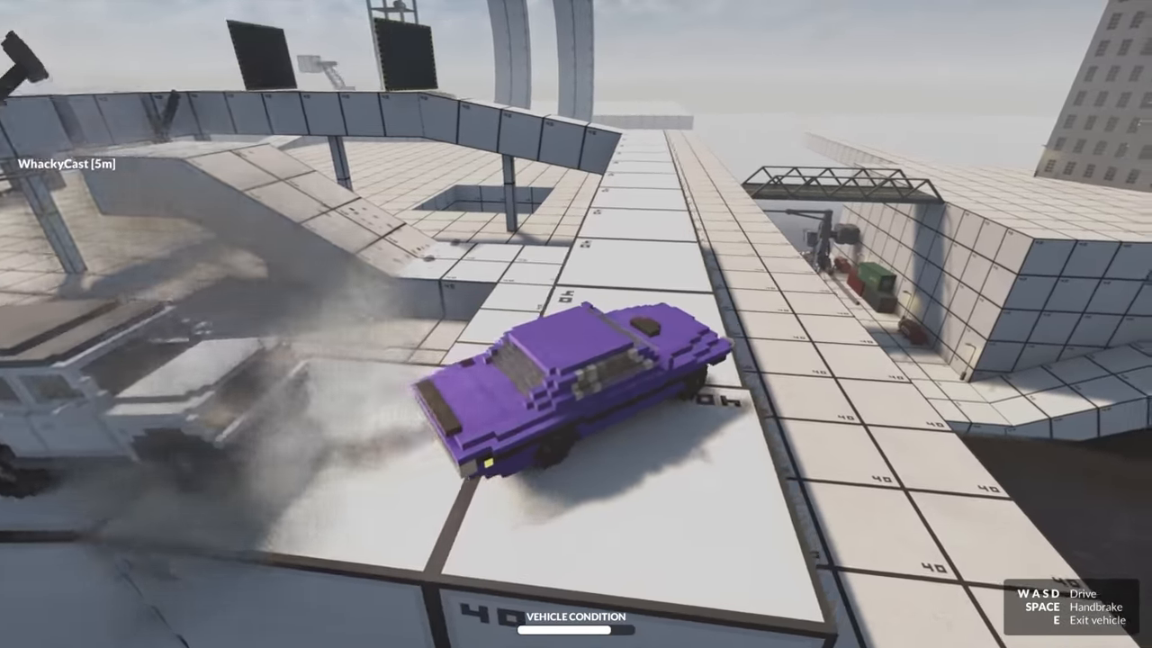
pyautogui.press('w')
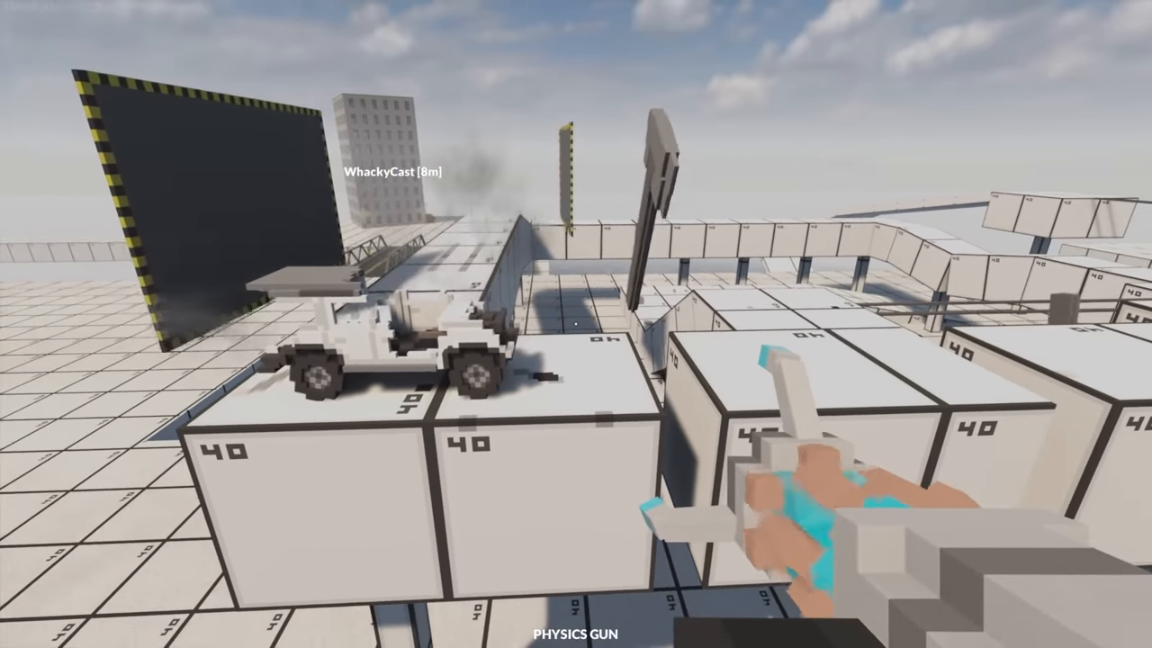
pyautogui.moveTo(576, 323)
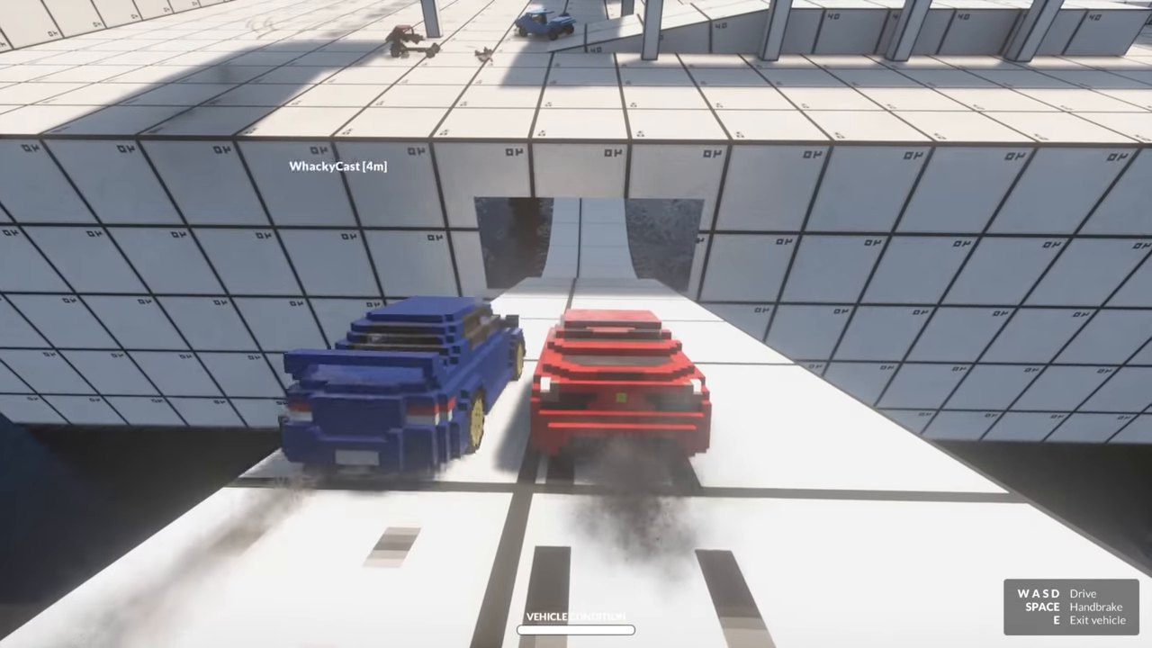
pyautogui.press('w')
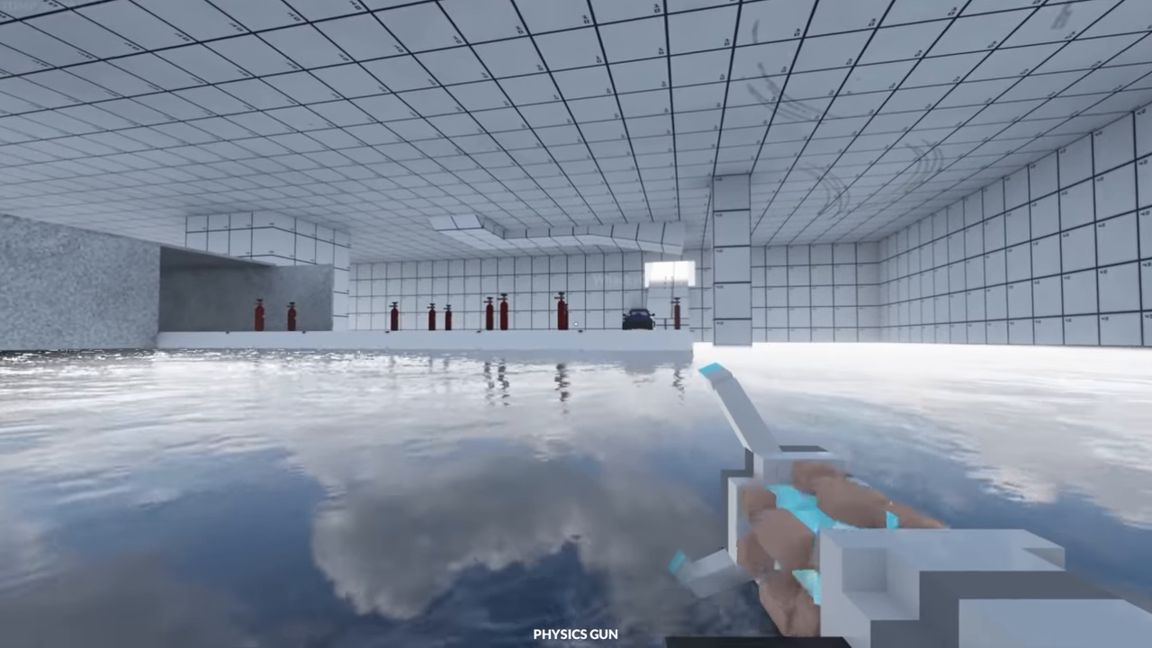
pyautogui.moveTo(576, 324)
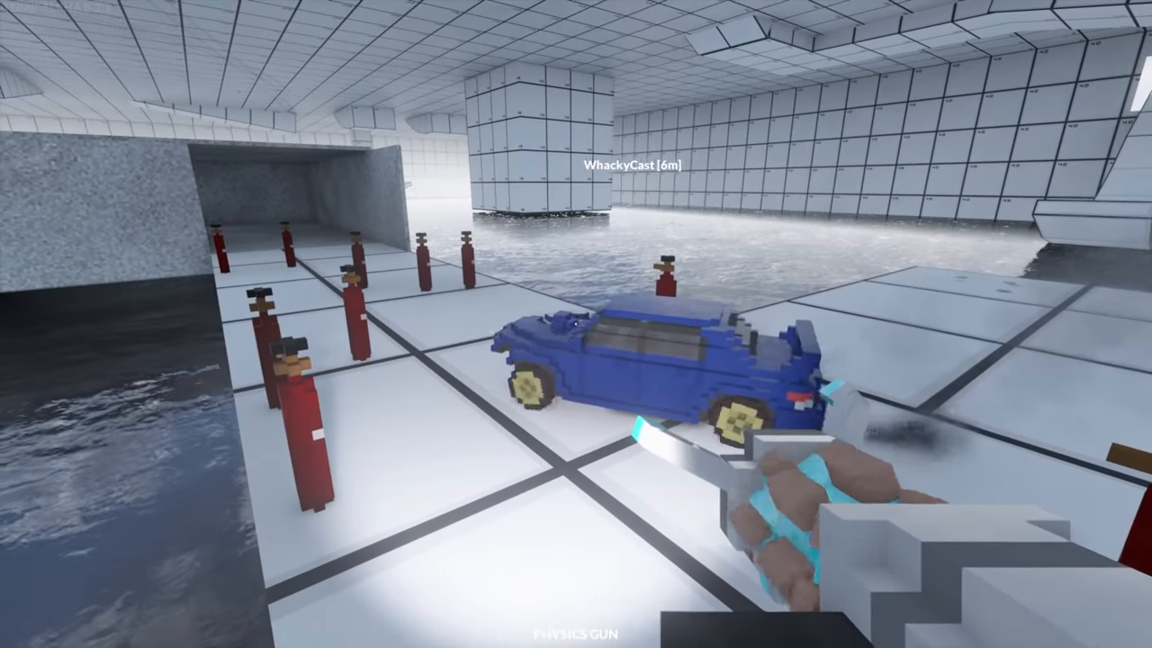
pyautogui.moveTo(576, 324)
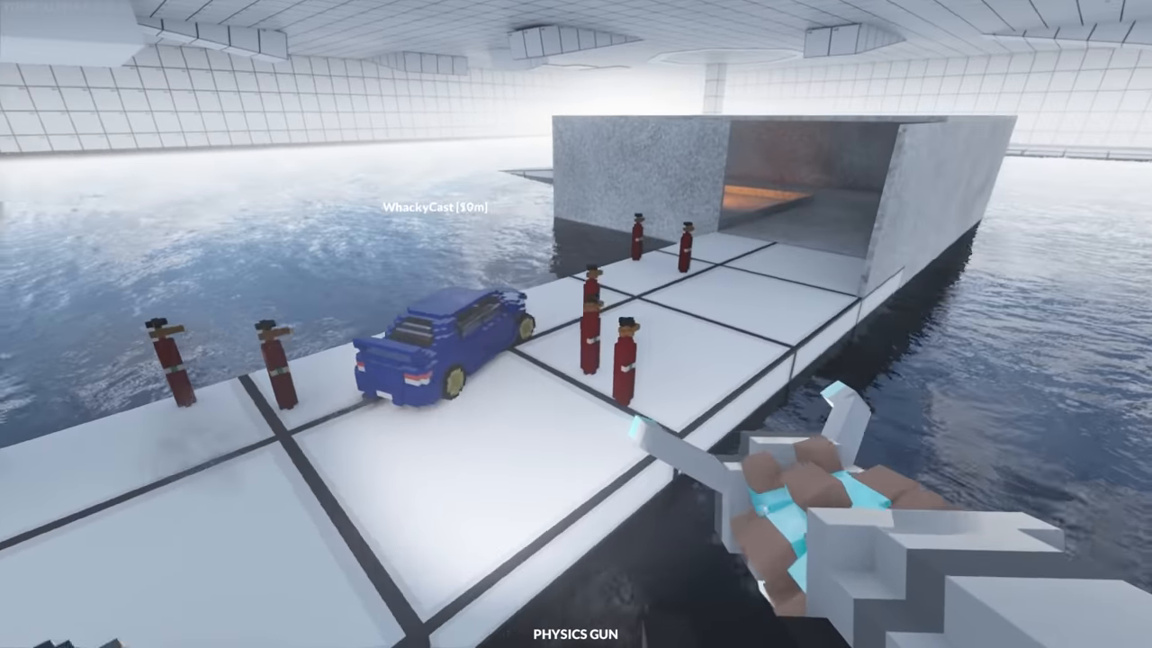
pyautogui.moveTo(575, 324)
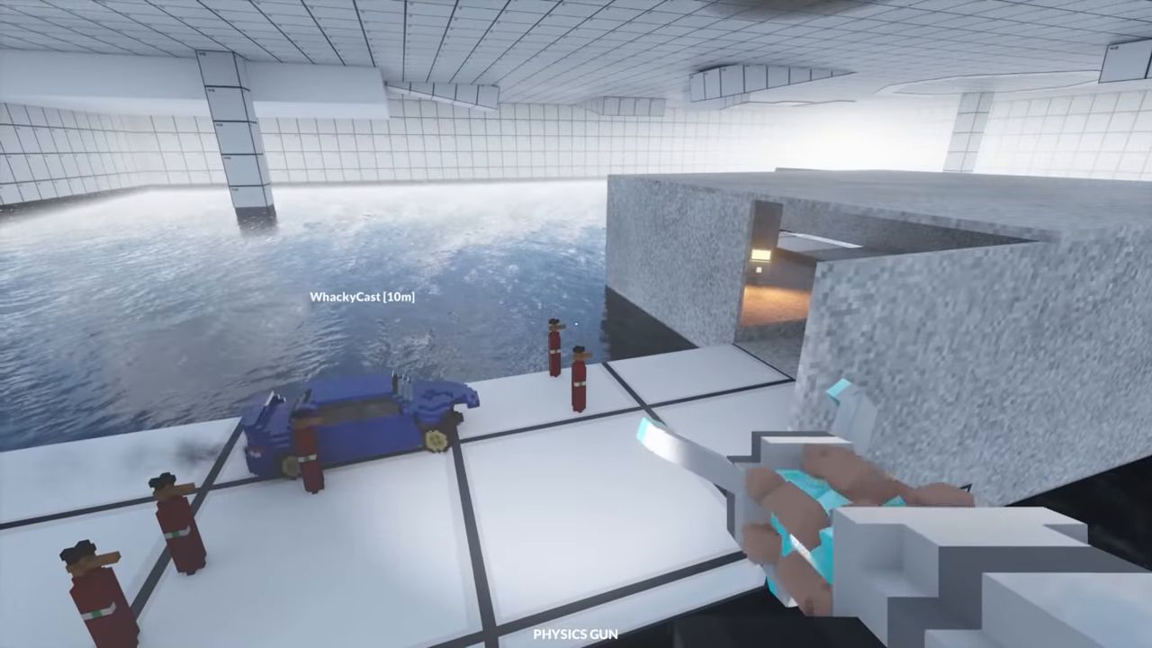
pyautogui.moveTo(576, 324)
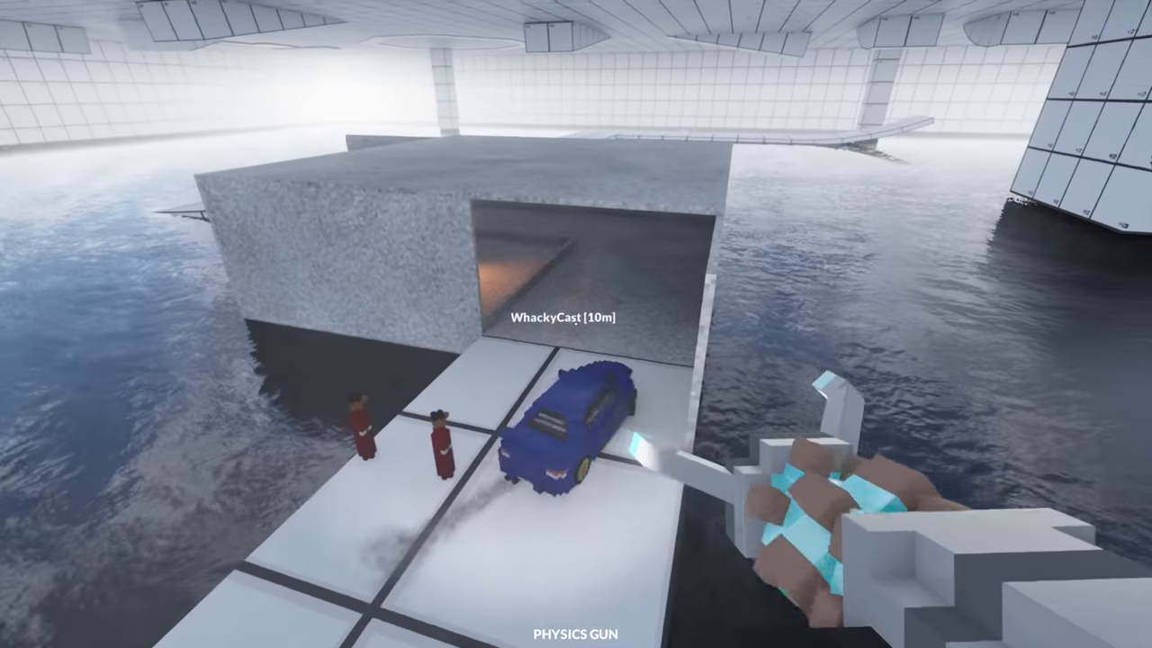
pyautogui.moveTo(576, 324)
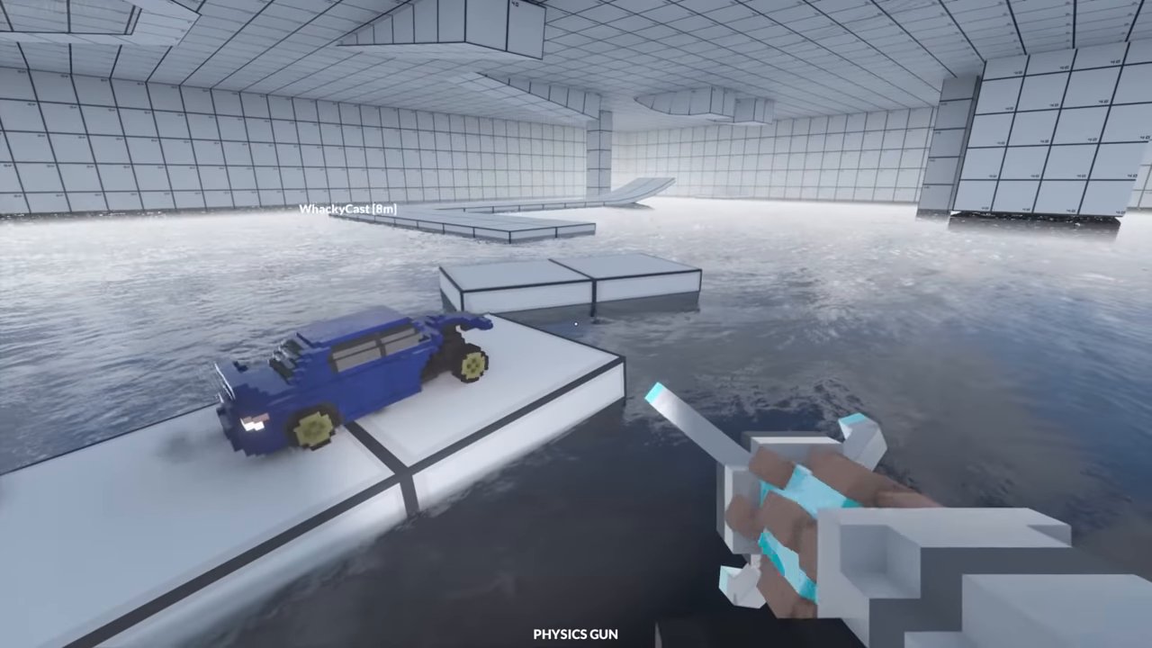
pyautogui.moveTo(575, 324)
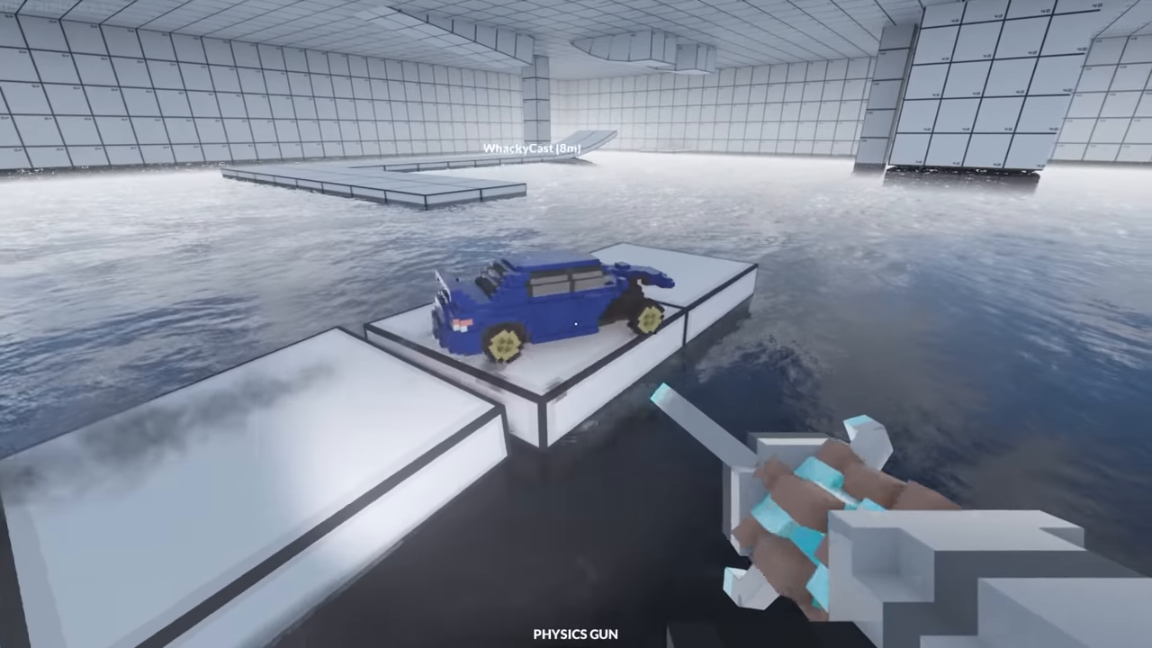
pyautogui.moveTo(576, 324)
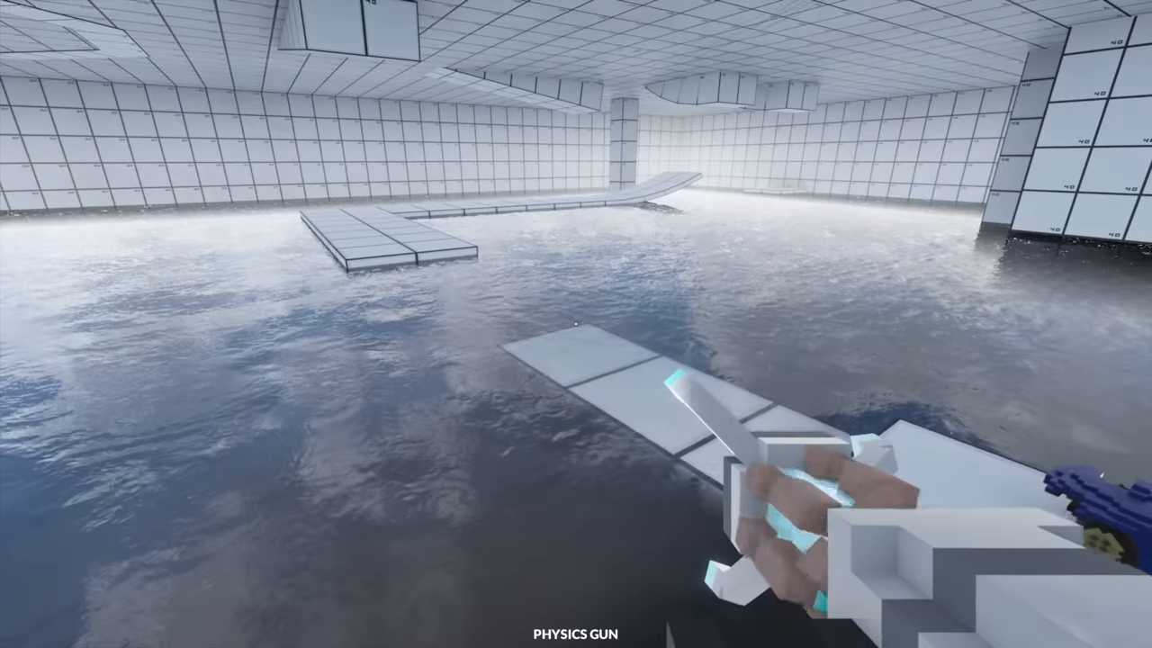
pyautogui.moveTo(576, 324)
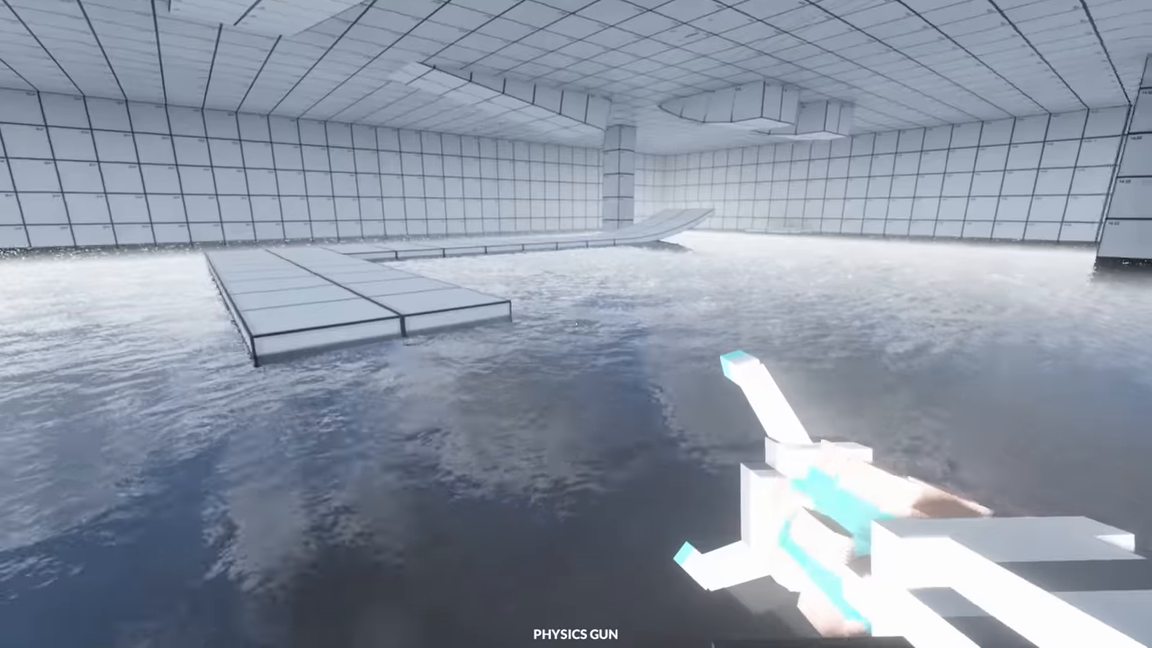
pyautogui.moveTo(576, 324)
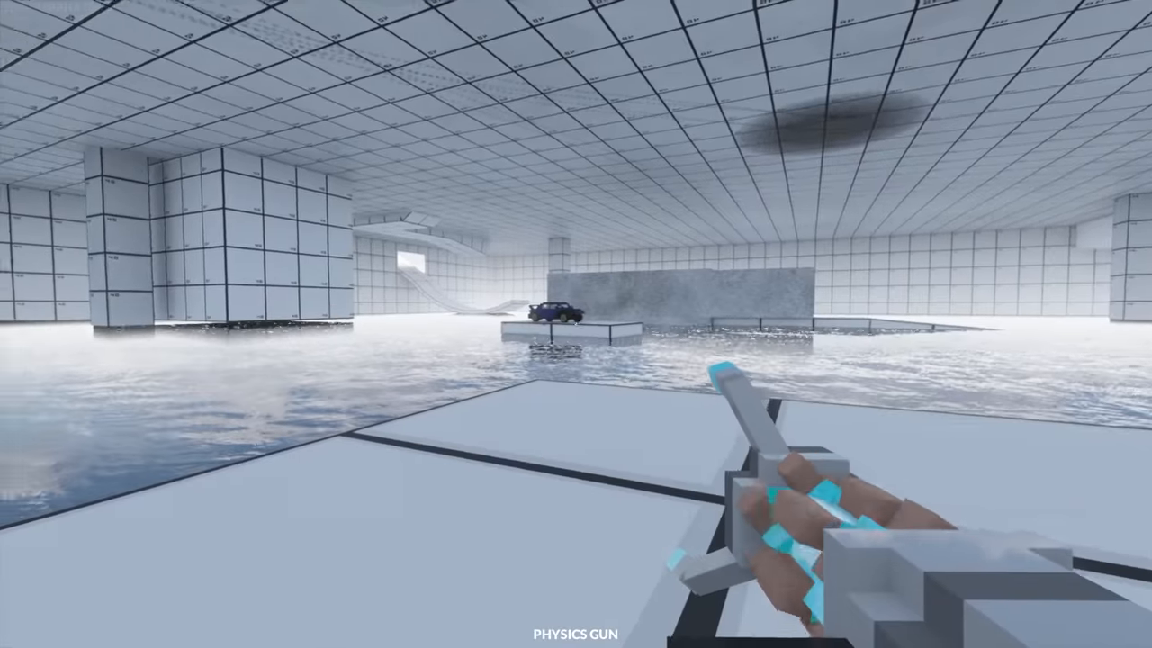
pyautogui.moveTo(575, 324)
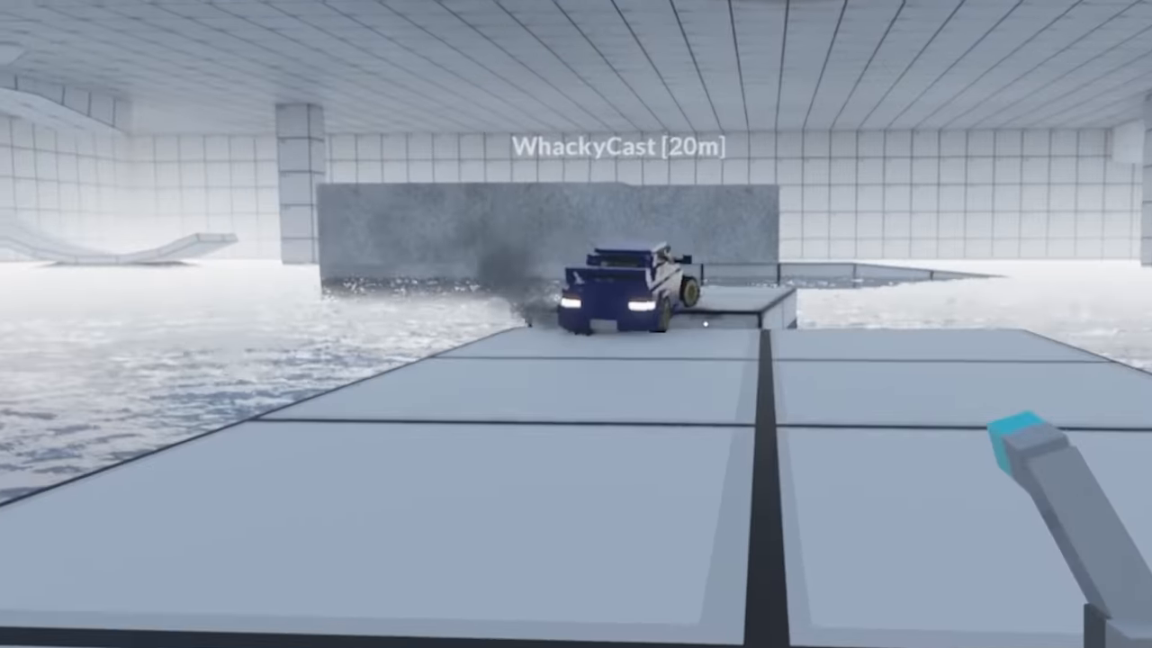
pyautogui.moveTo(575, 324)
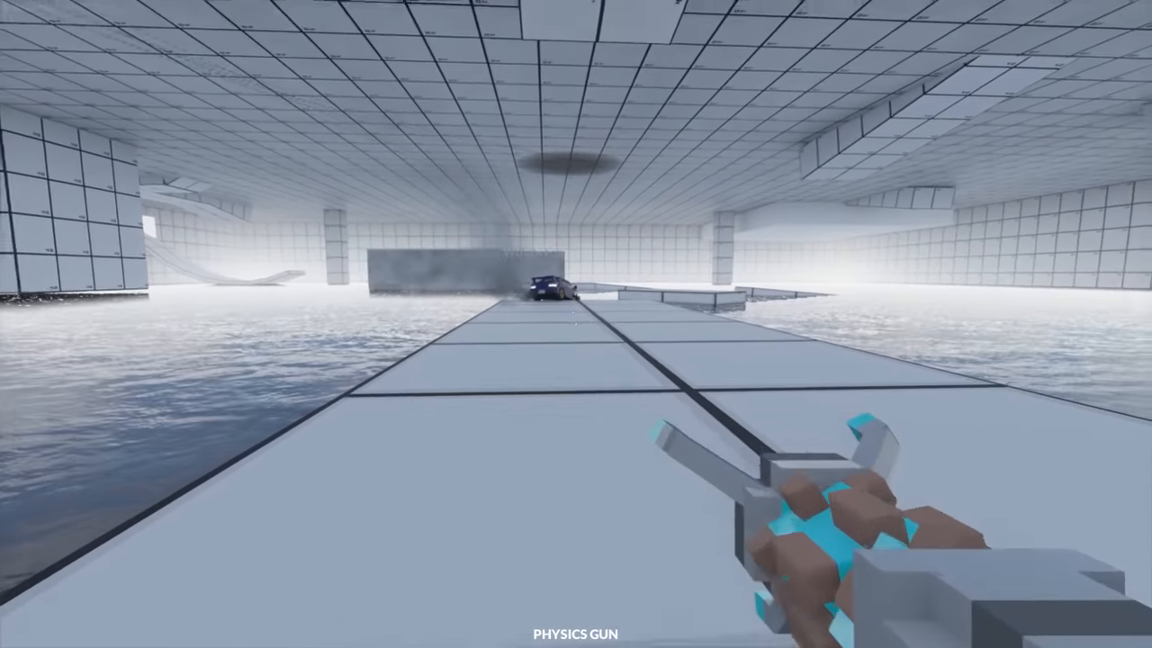
pyautogui.moveTo(576, 324)
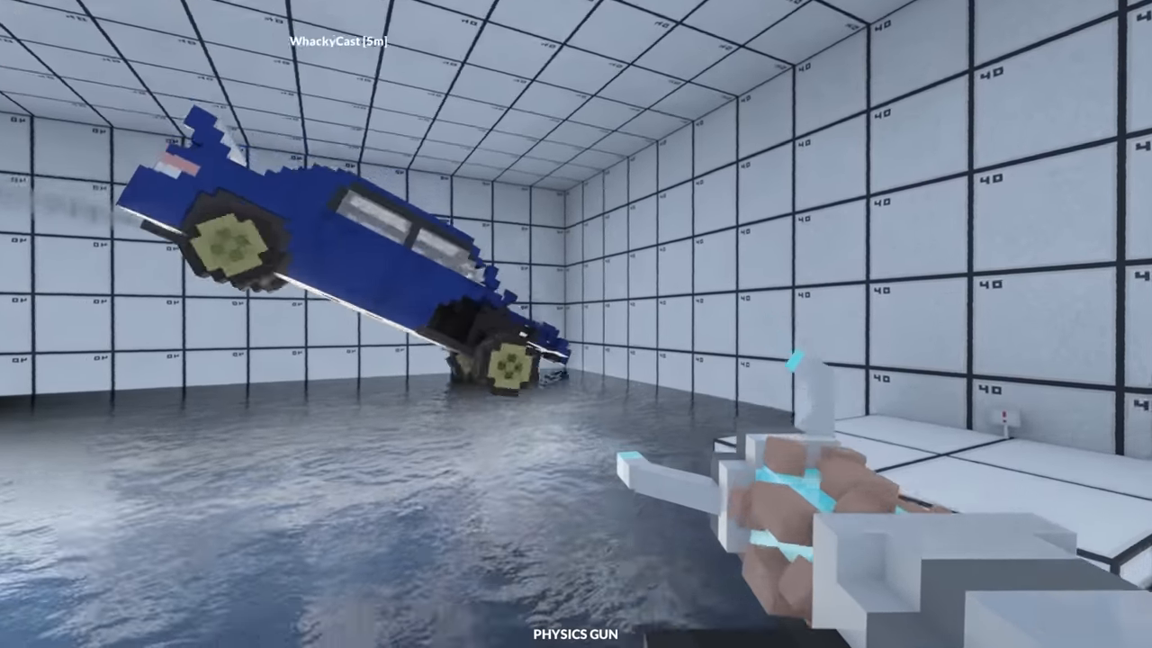
pyautogui.moveTo(576, 324)
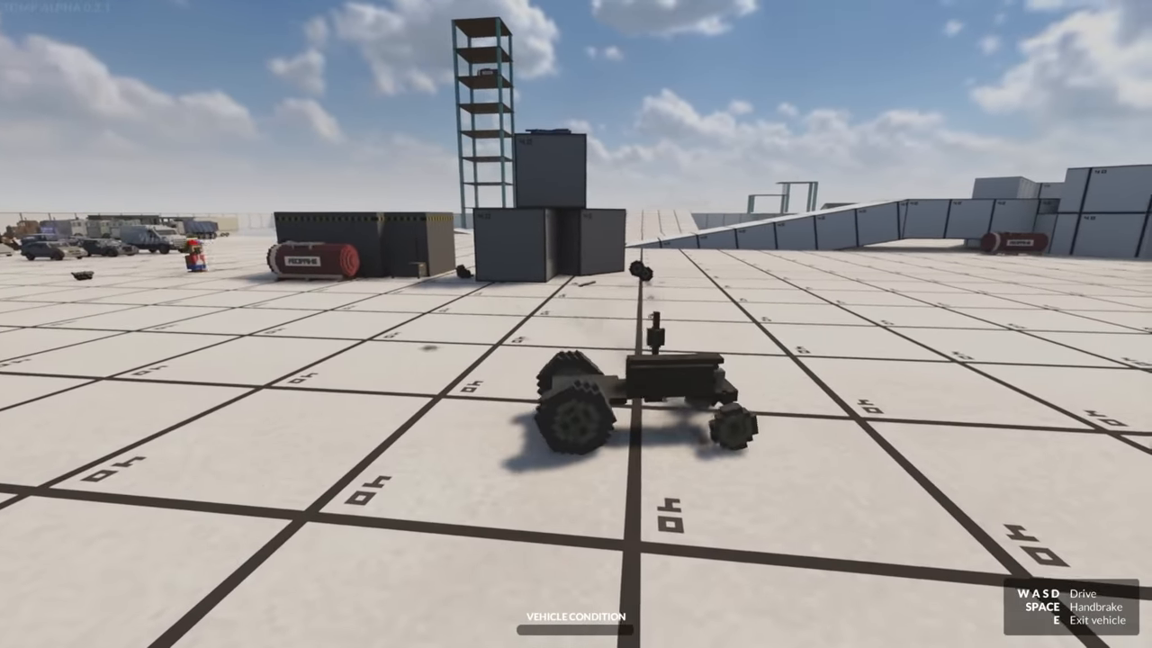
# Drive the crane truck over toward the lot of parked cars
pyautogui.press('w')
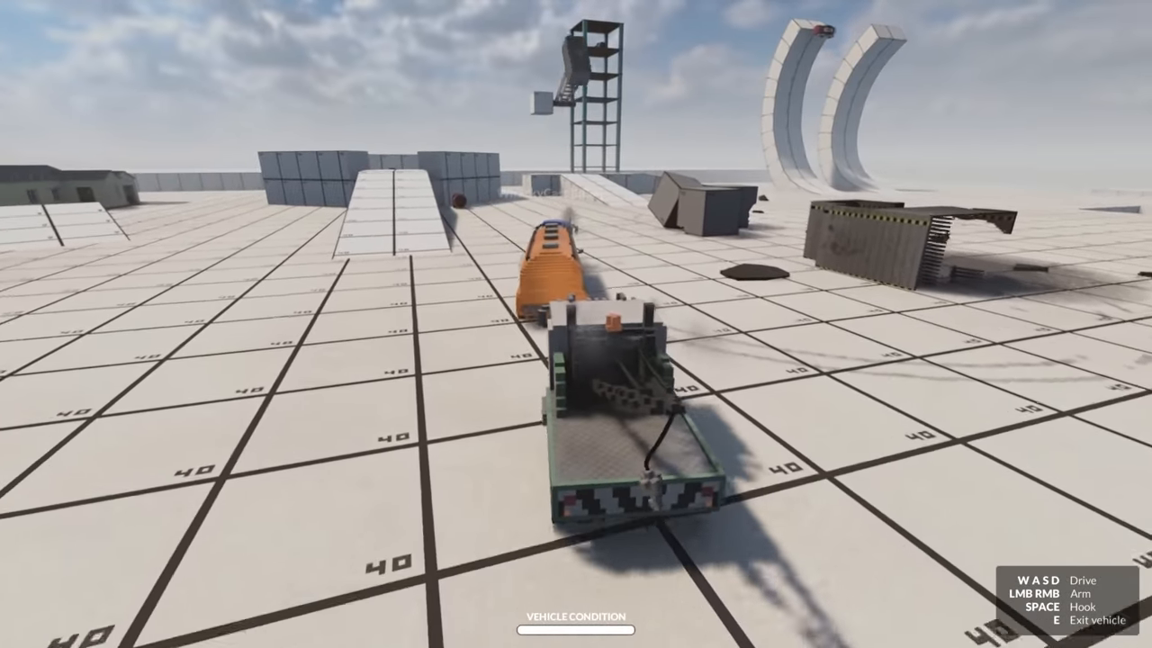
pyautogui.press('w')
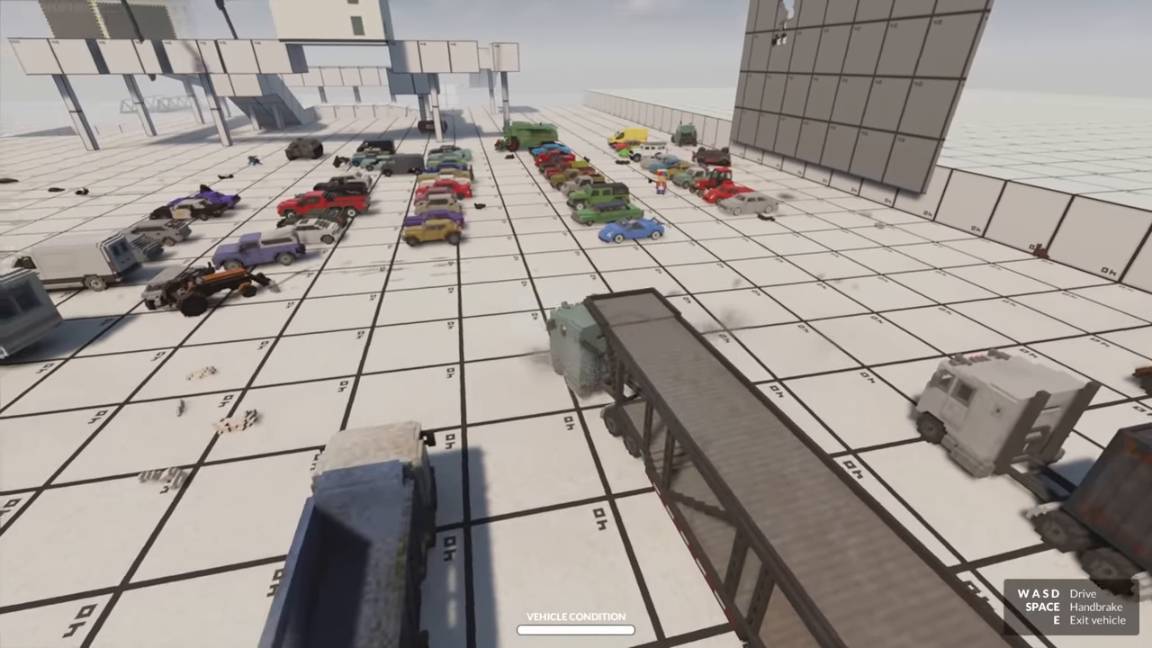
pyautogui.moveTo(576, 323)
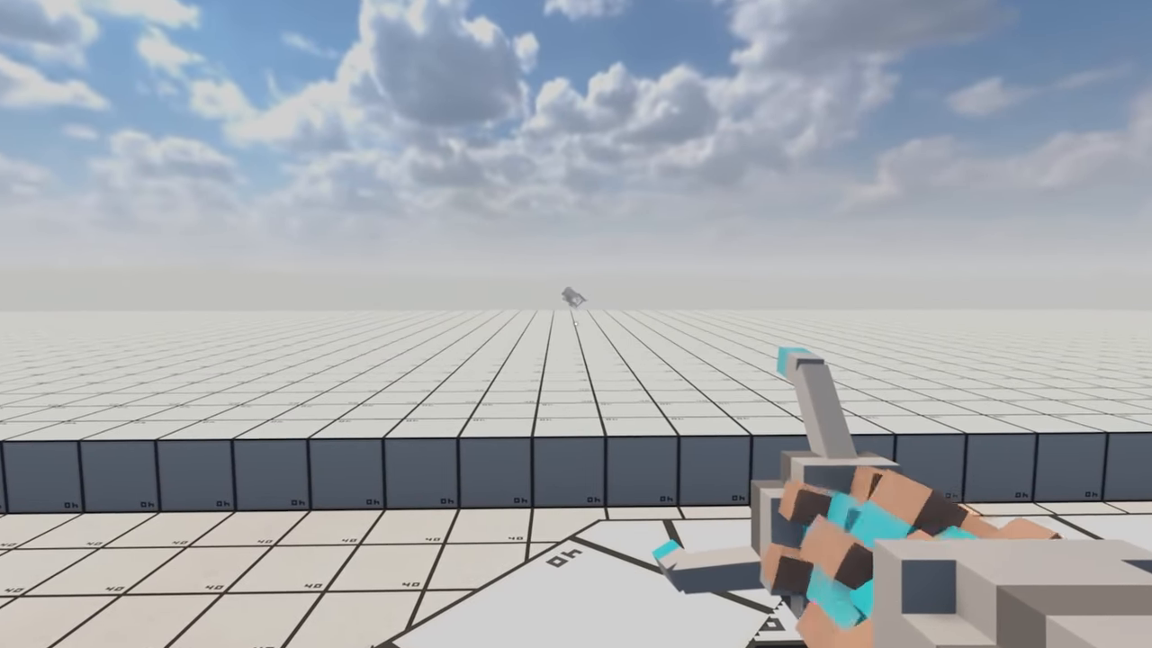
pyautogui.moveTo(576, 324)
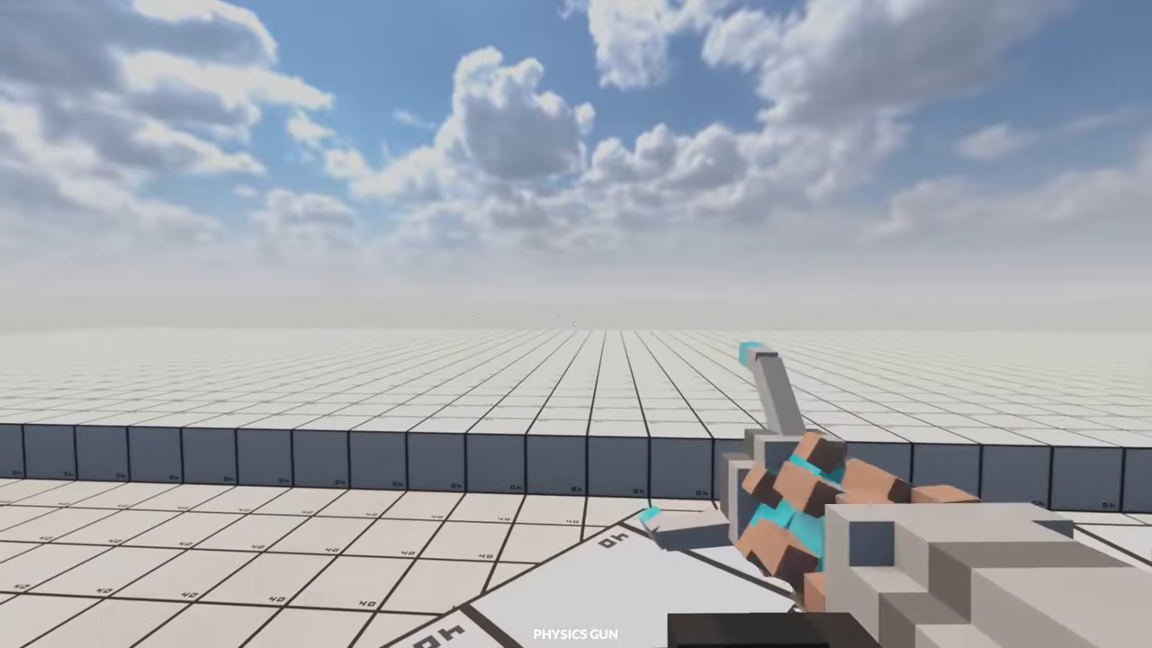
pyautogui.moveTo(576, 324)
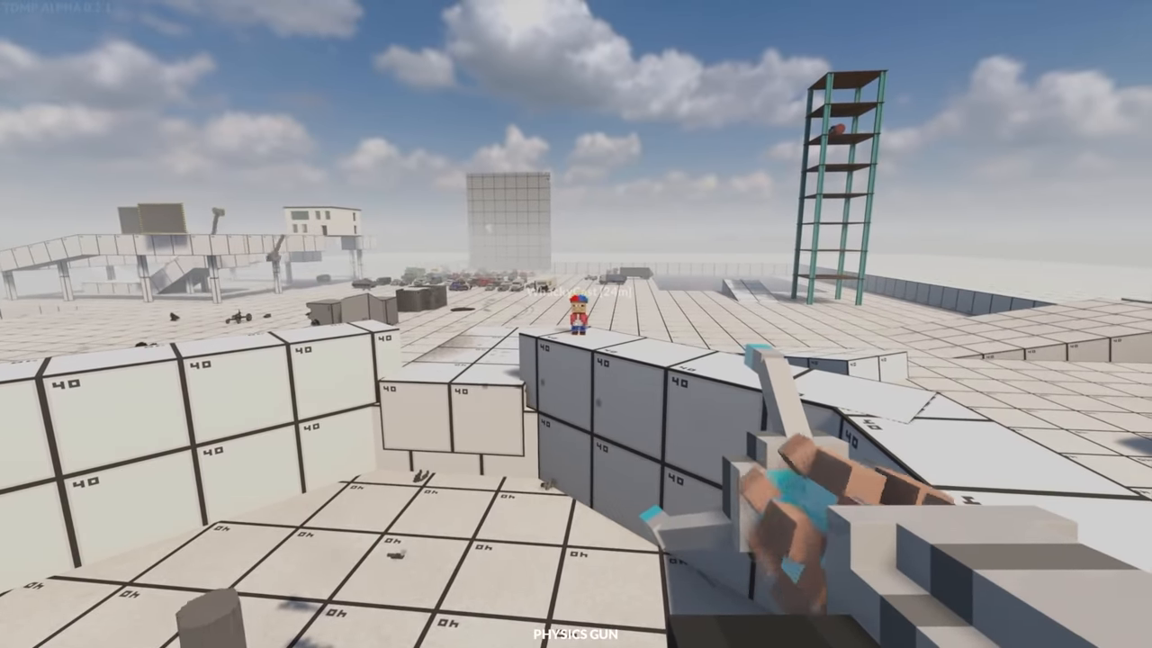
pyautogui.moveTo(575, 324)
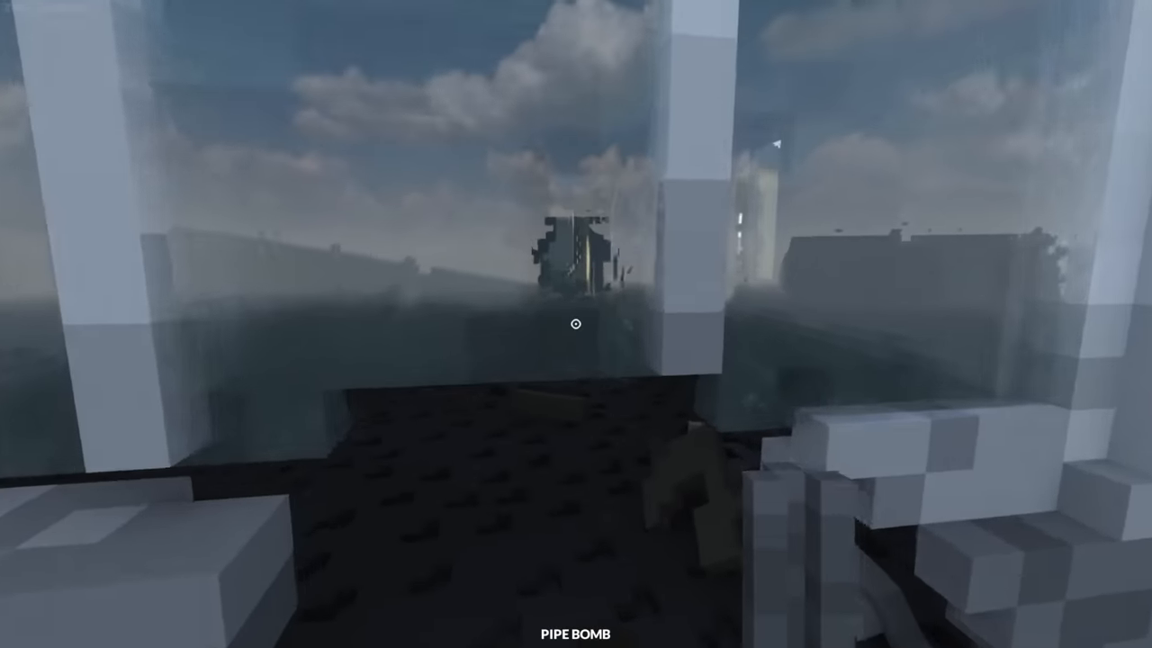
pyautogui.moveTo(576, 324)
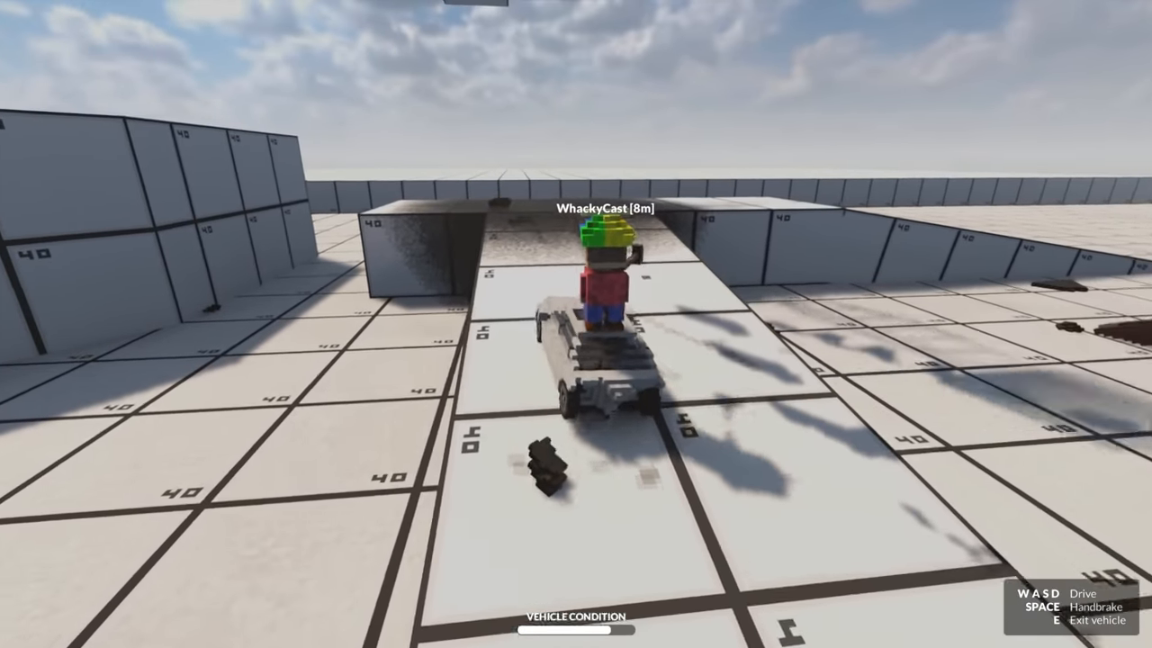
# Drive the small white vehicle through the walled lane with WhackyCast riding on its roof
pyautogui.press('w')
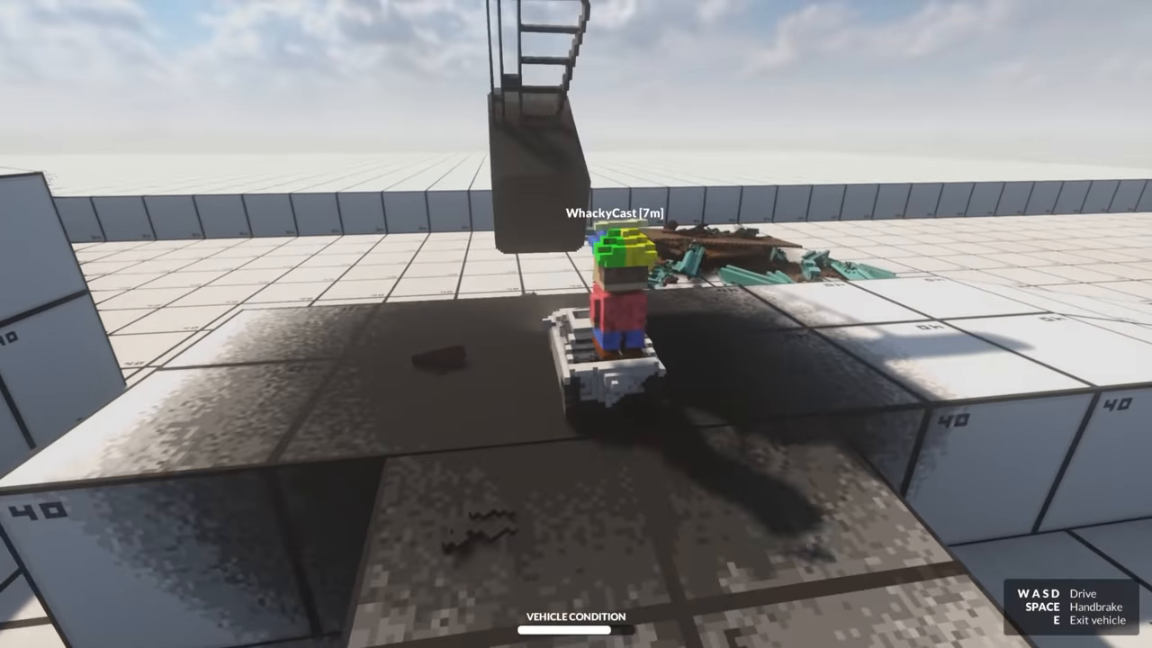